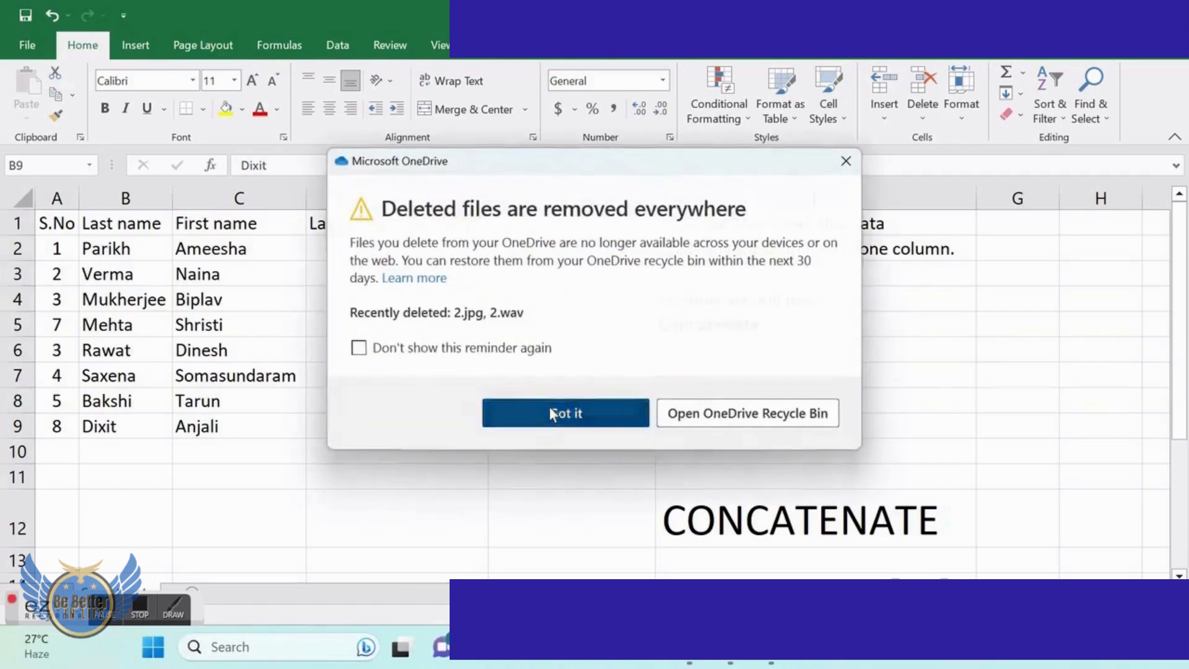
- Dismiss the OneDrive notice and select cell D2 for the combined name
left_click(565, 412)
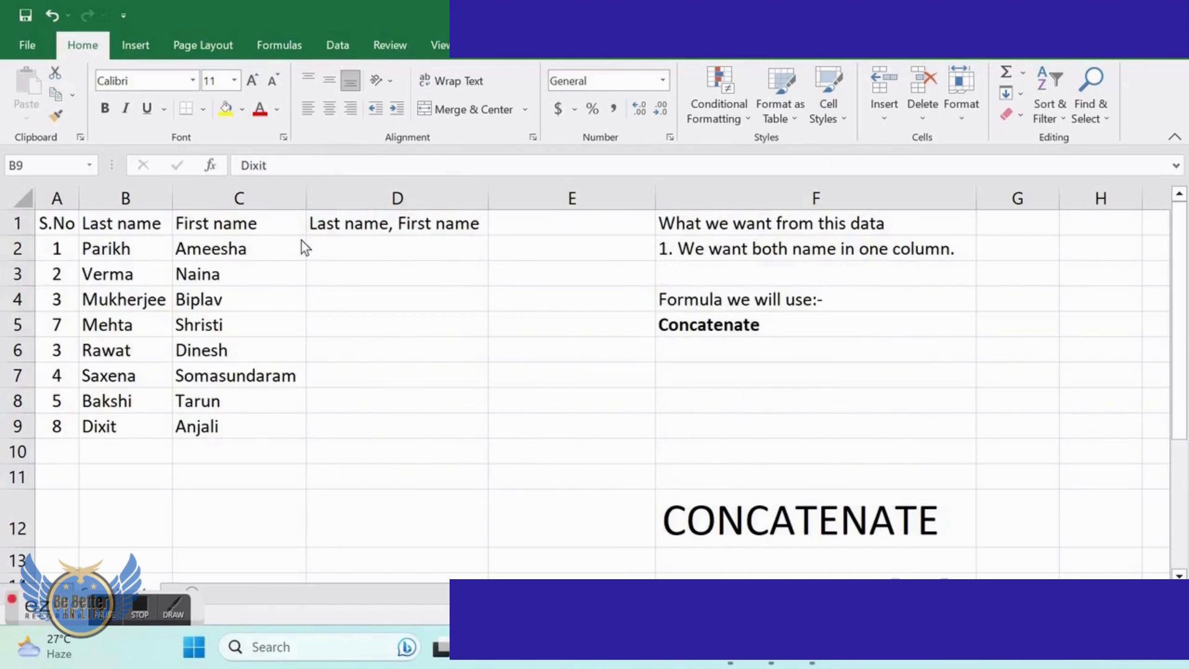
left_click(125, 425)
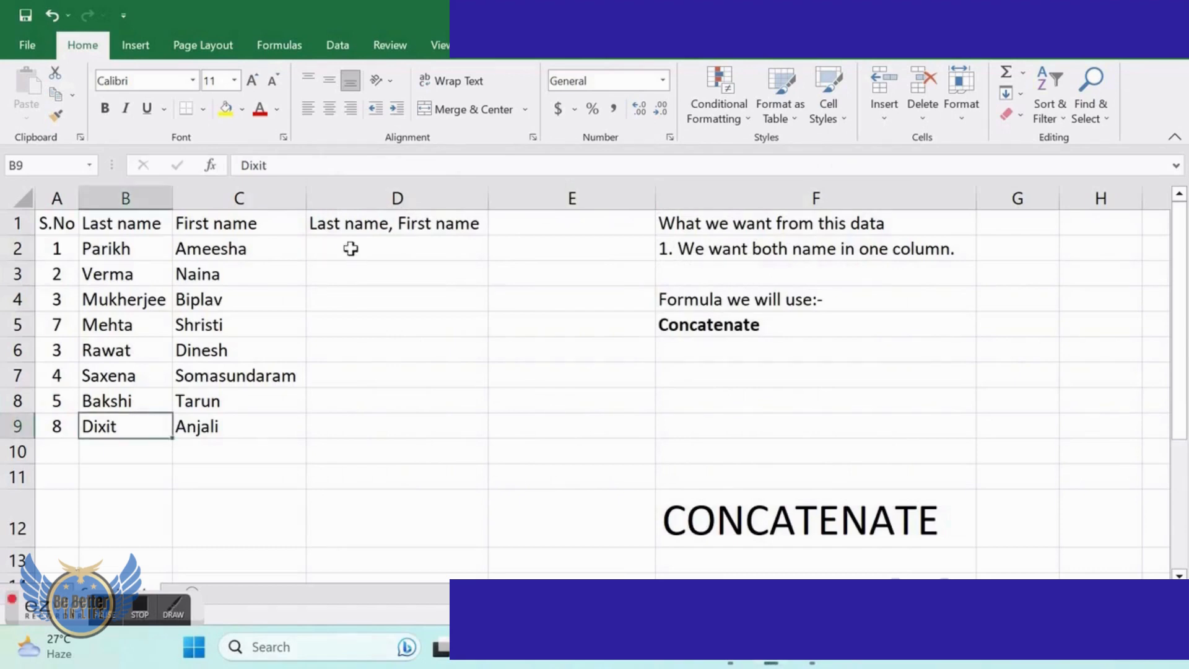
left_click(397, 247)
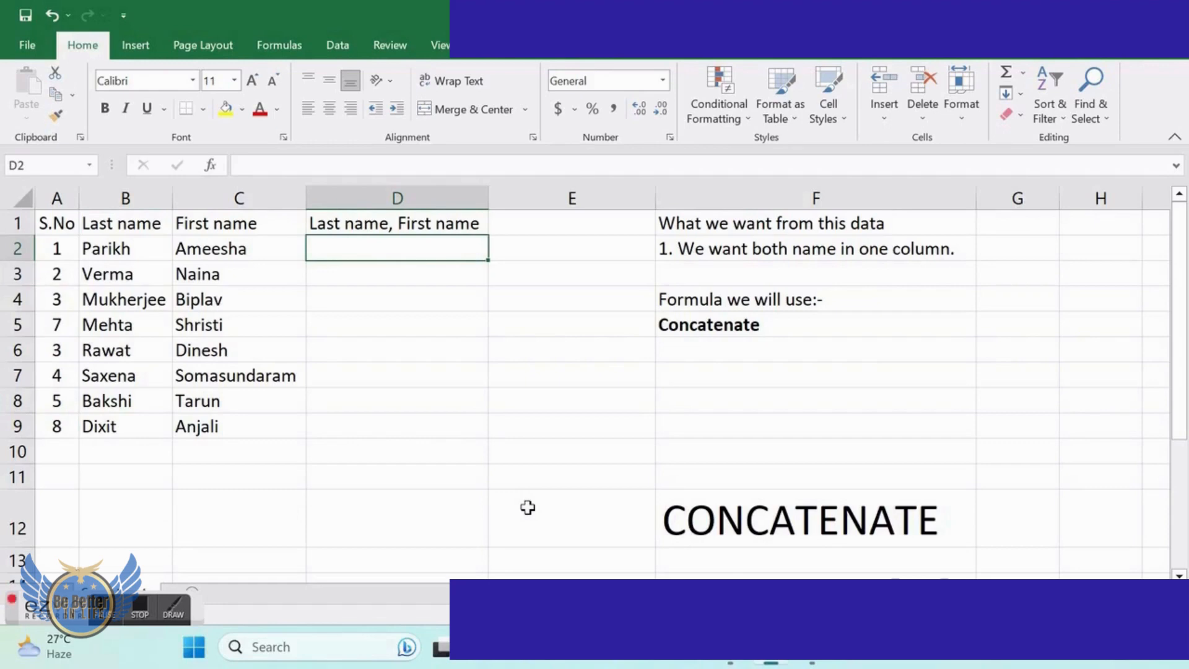
type("=")
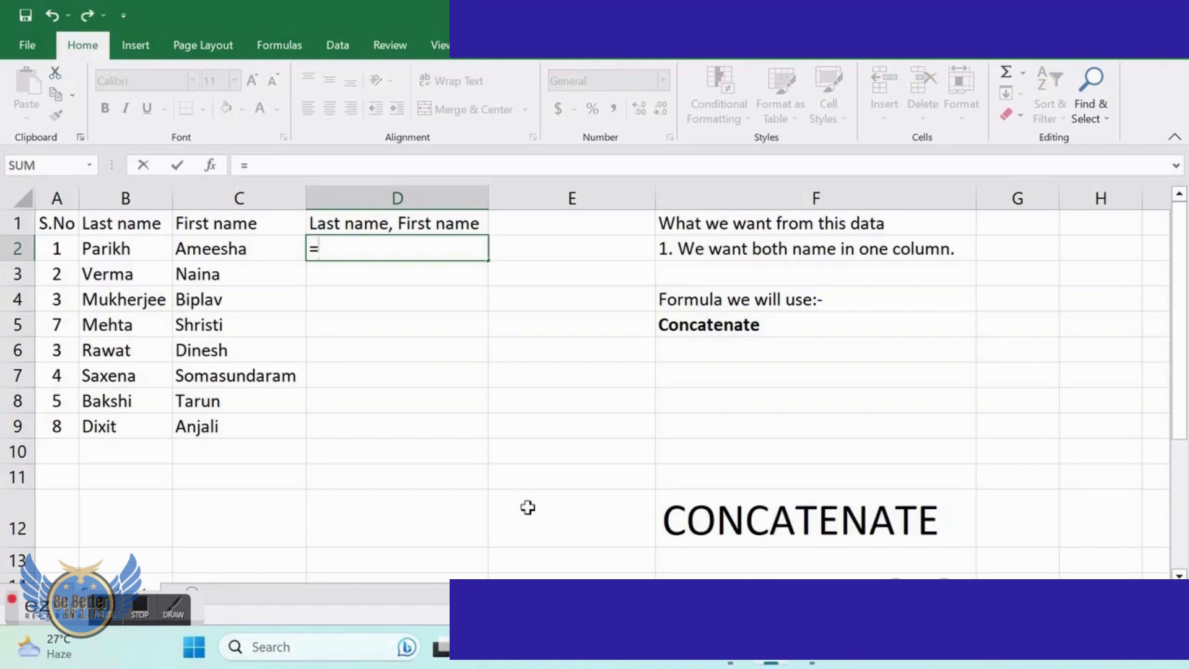
type("c")
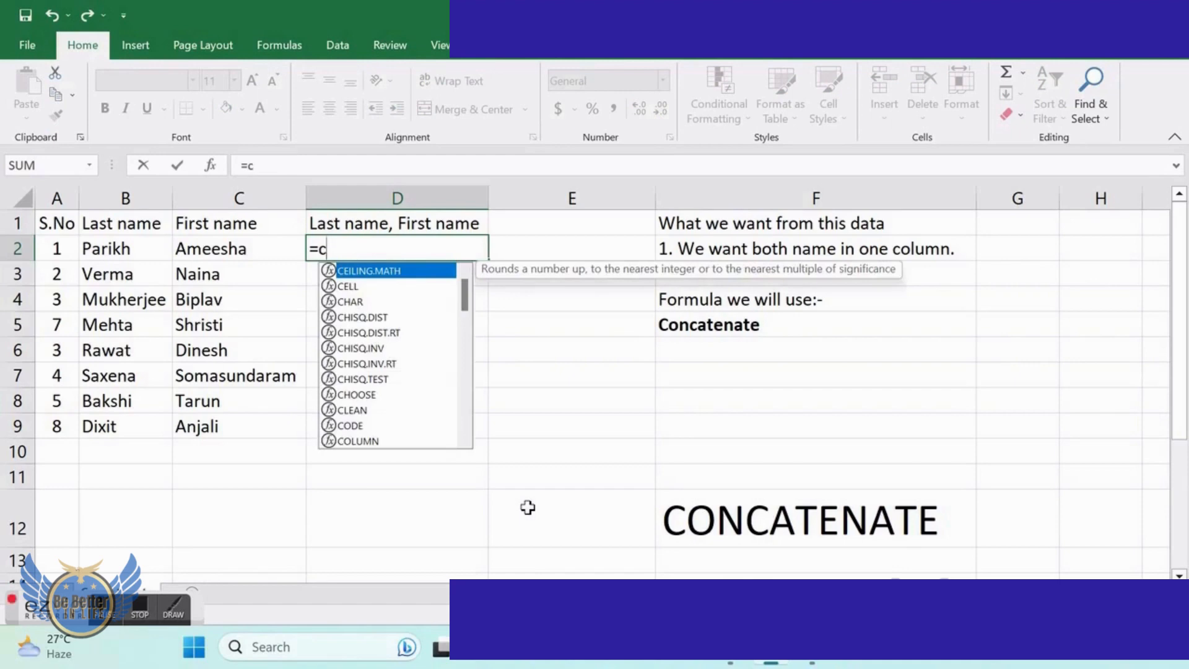
type("oncaten")
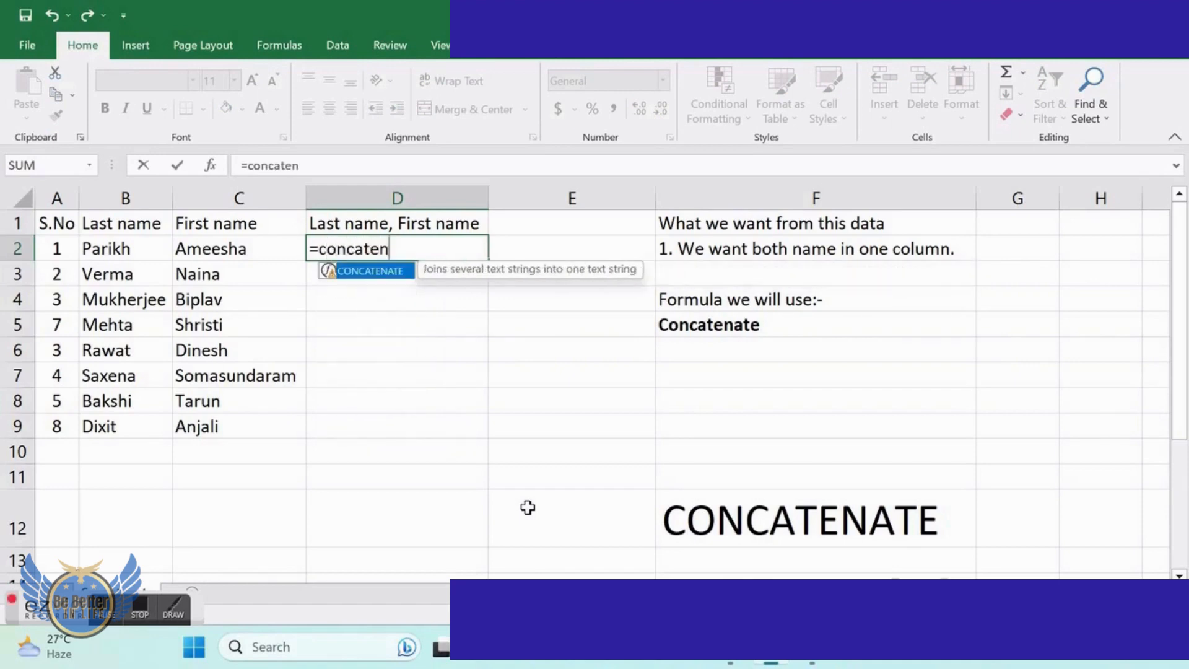
type("ate(")
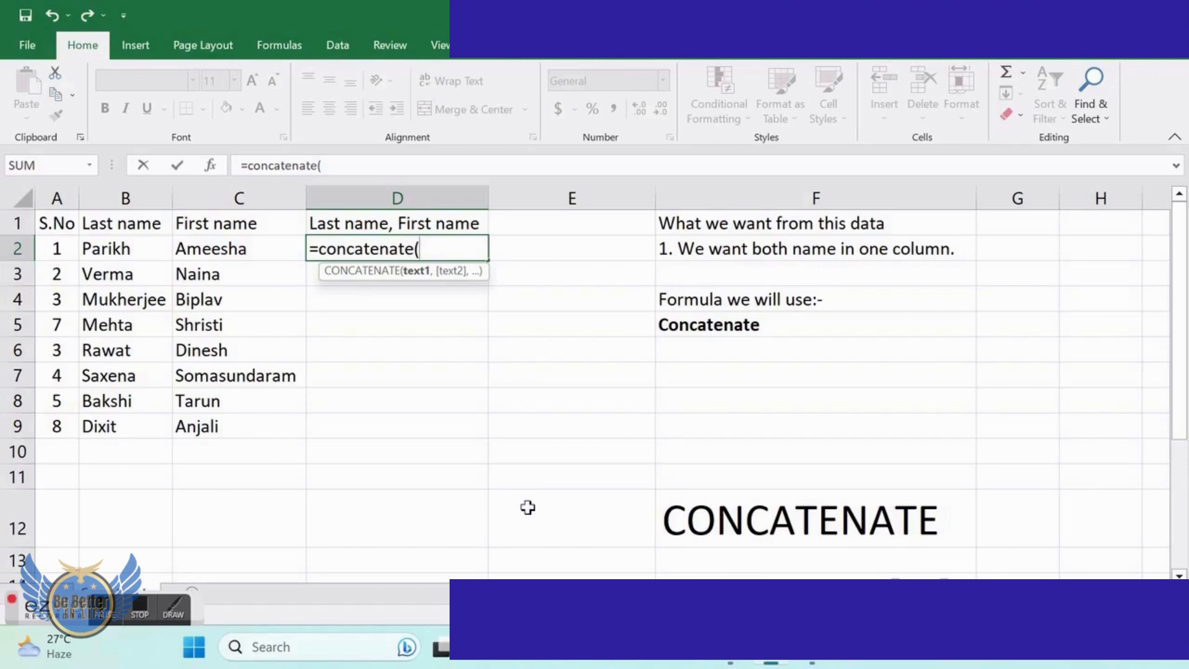
left_click(107, 249)
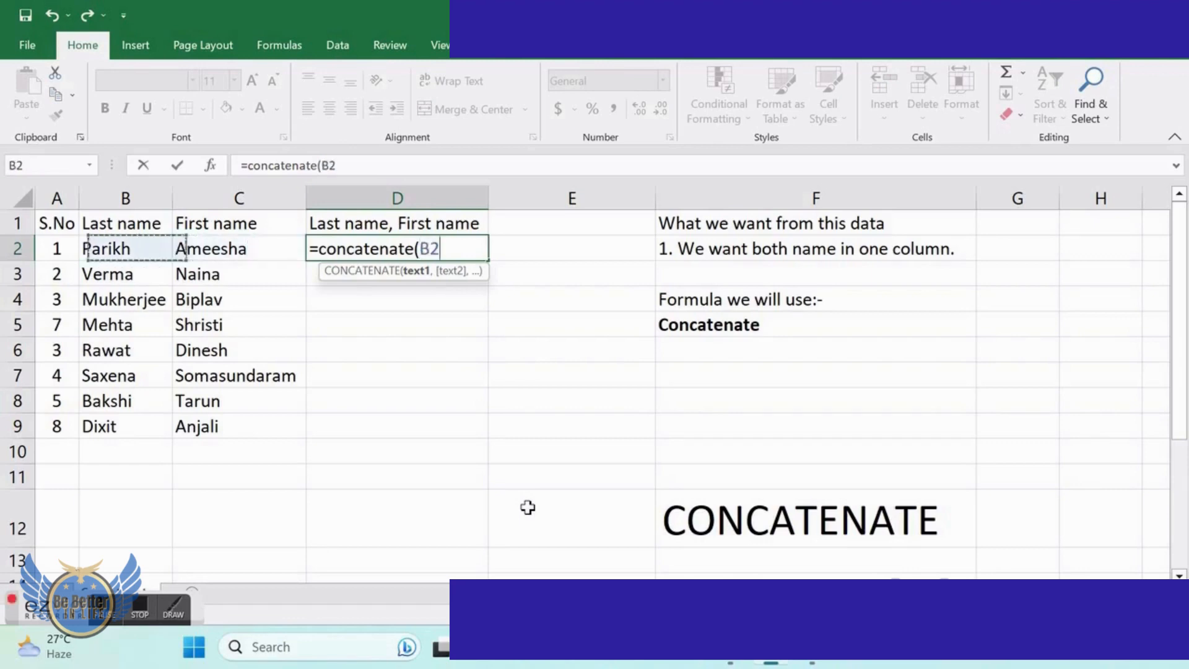
type(",")
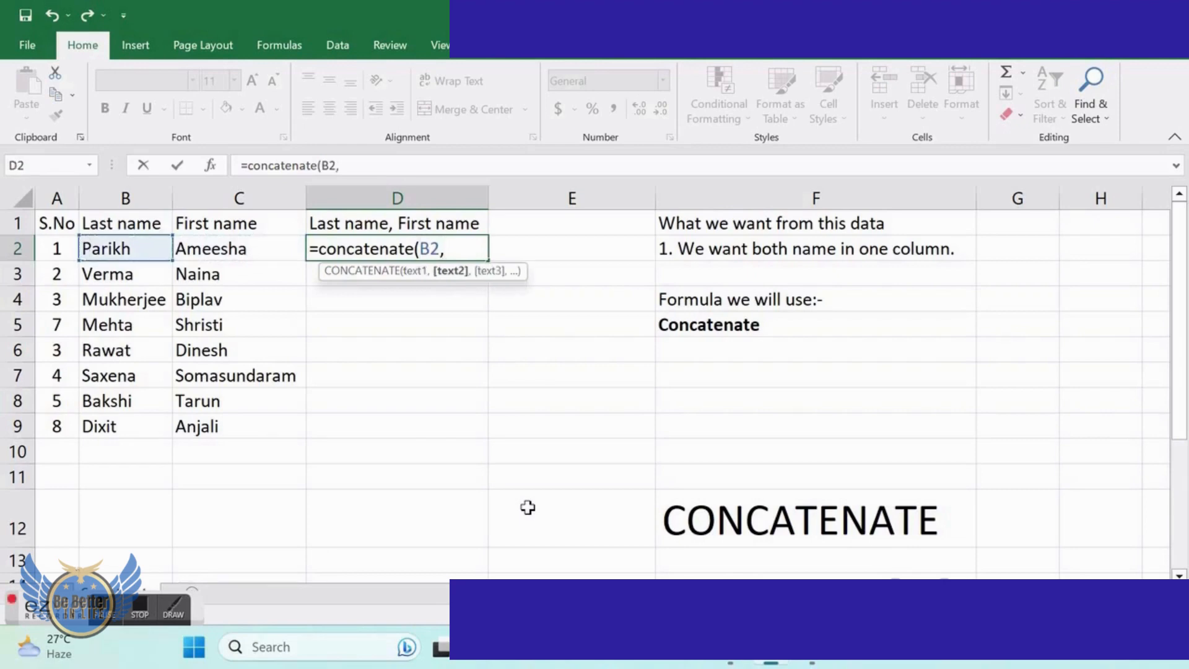
left_click(210, 249)
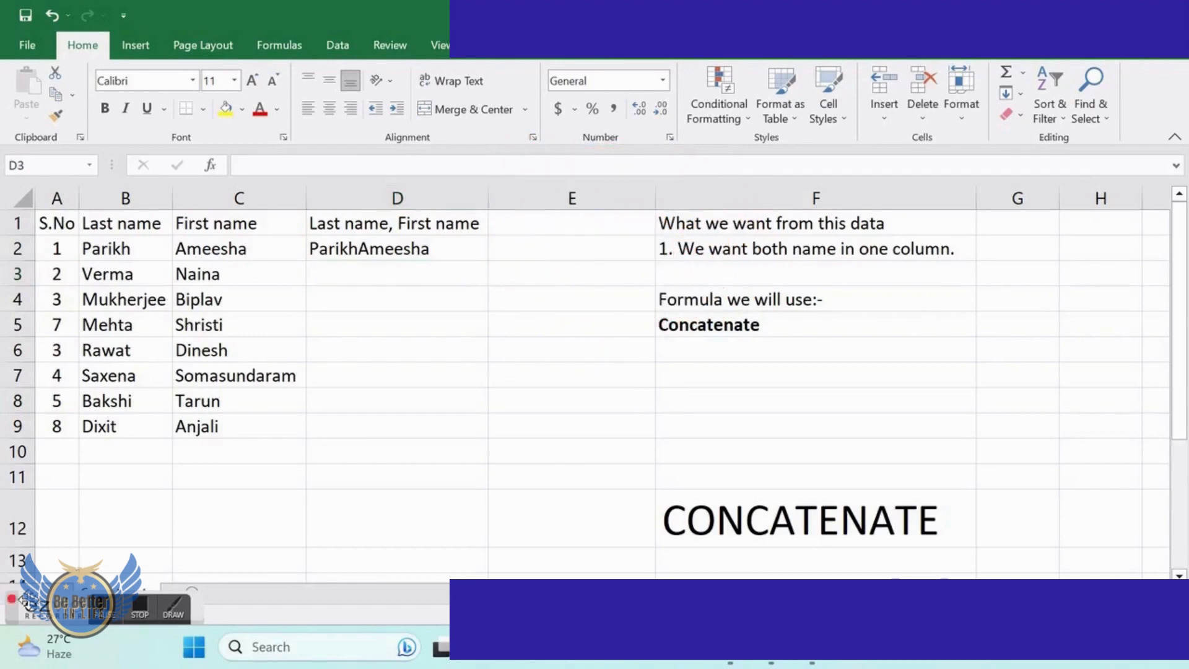
left_click(398, 248)
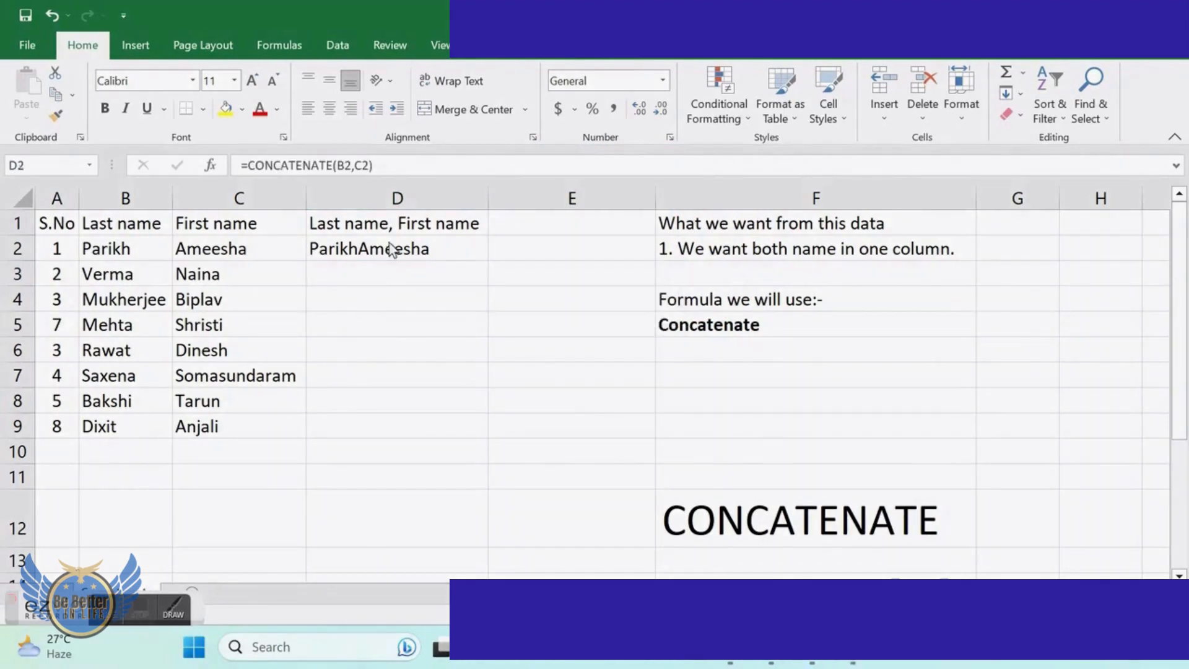
left_click(396, 248)
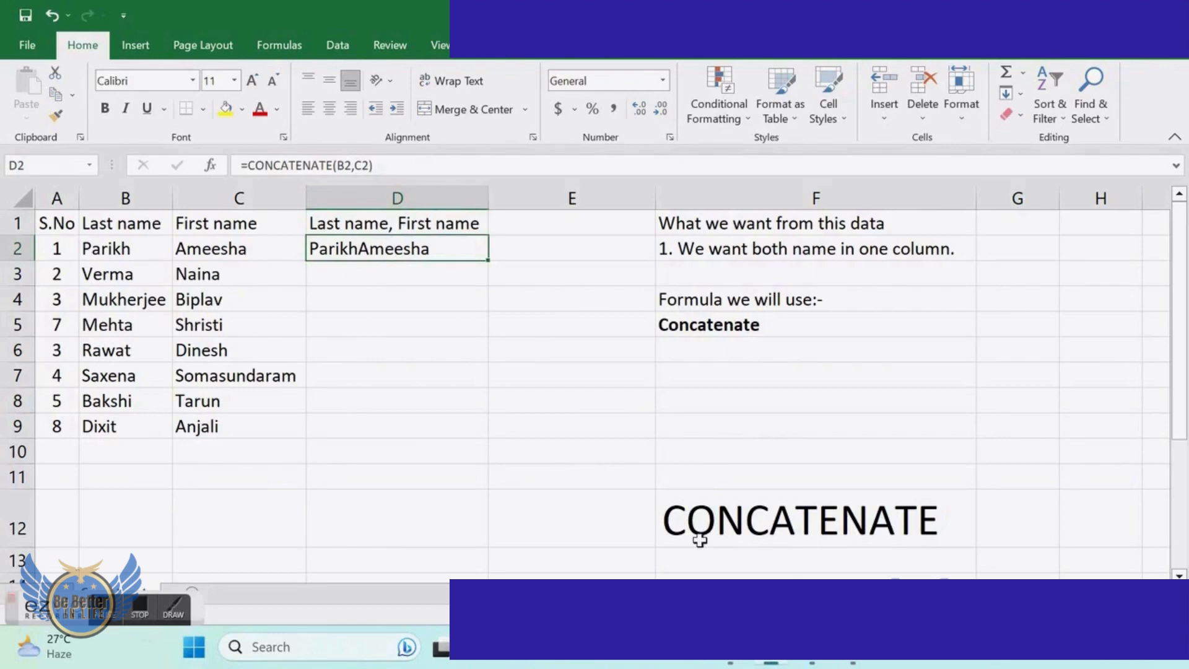
double_click(396, 248)
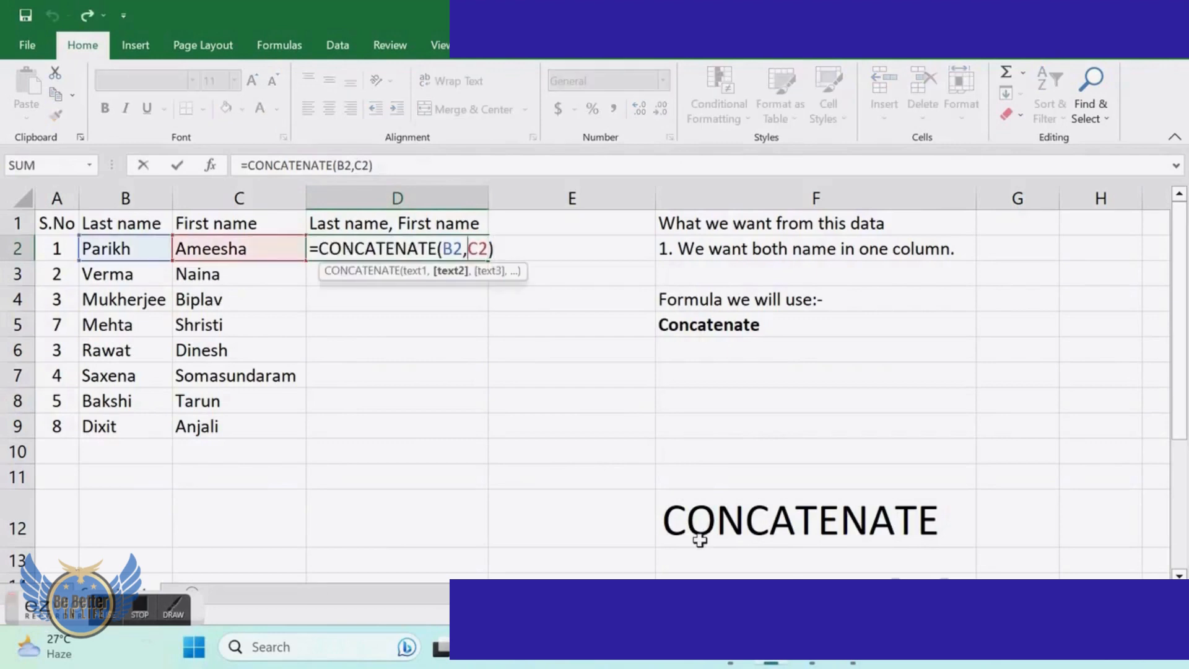
type("\"")
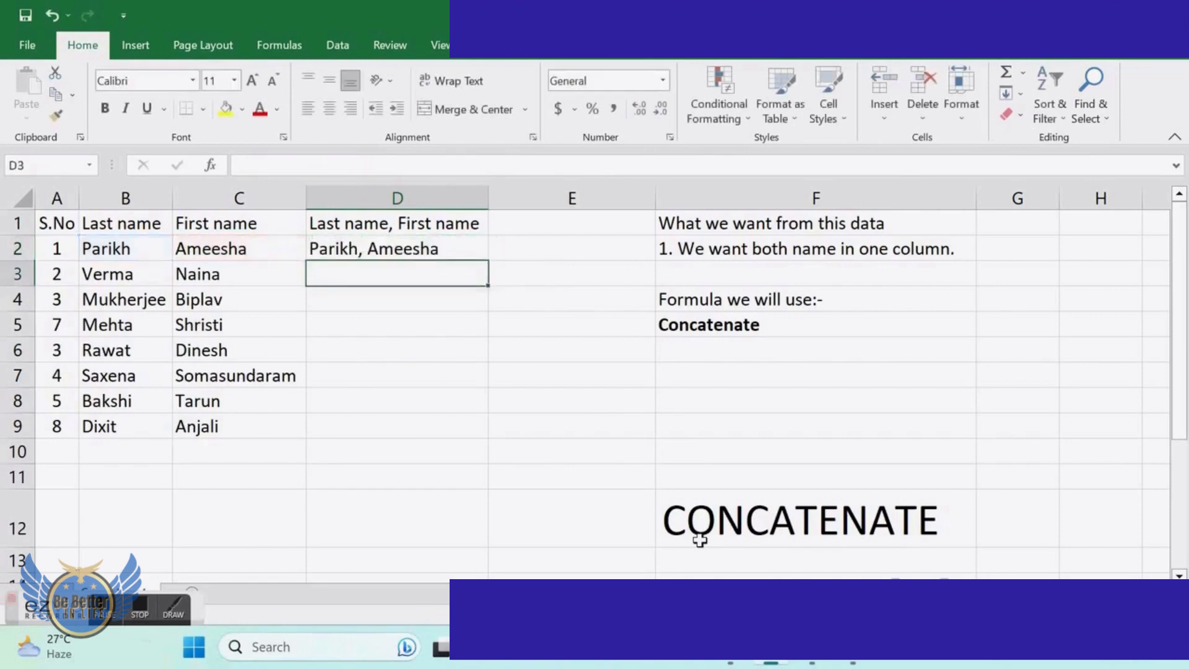
left_click(397, 247)
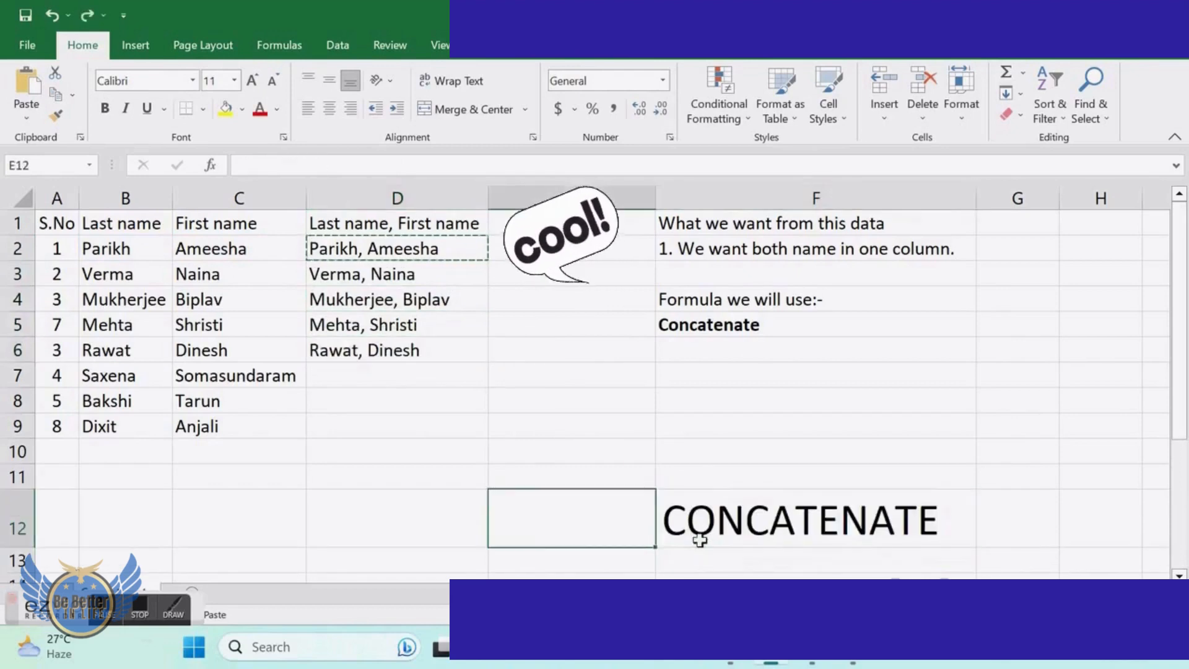
- Fill the D2 formula down to D9 so all eight combined names appear
left_click(396, 349)
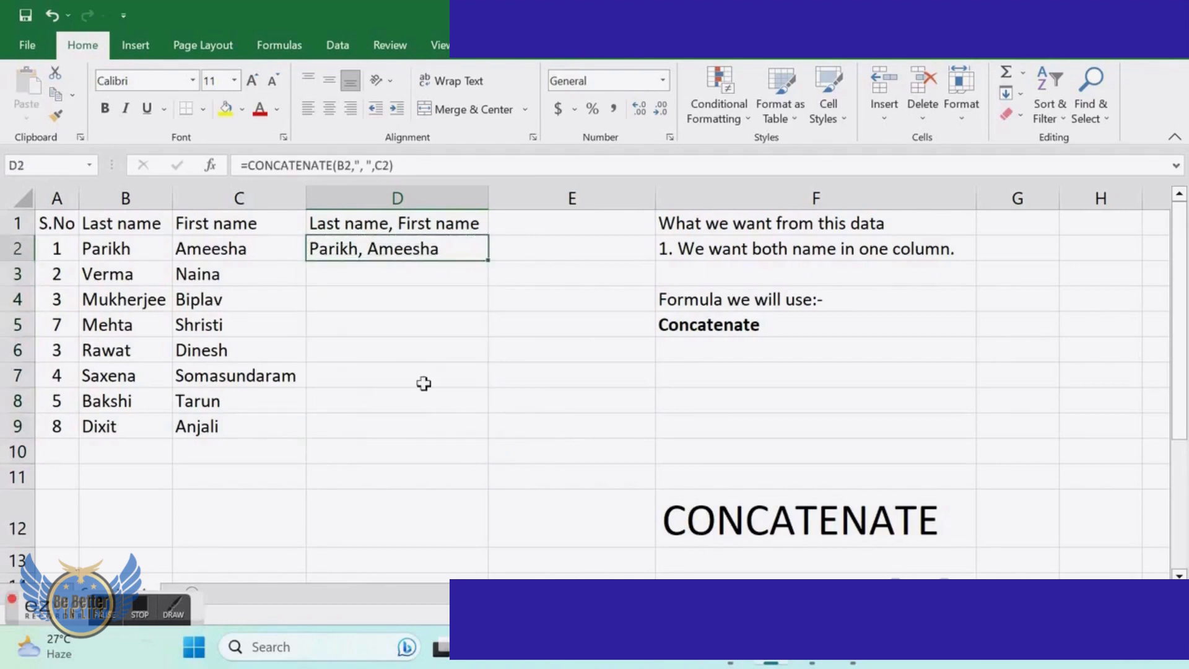
mouse_move(490, 262)
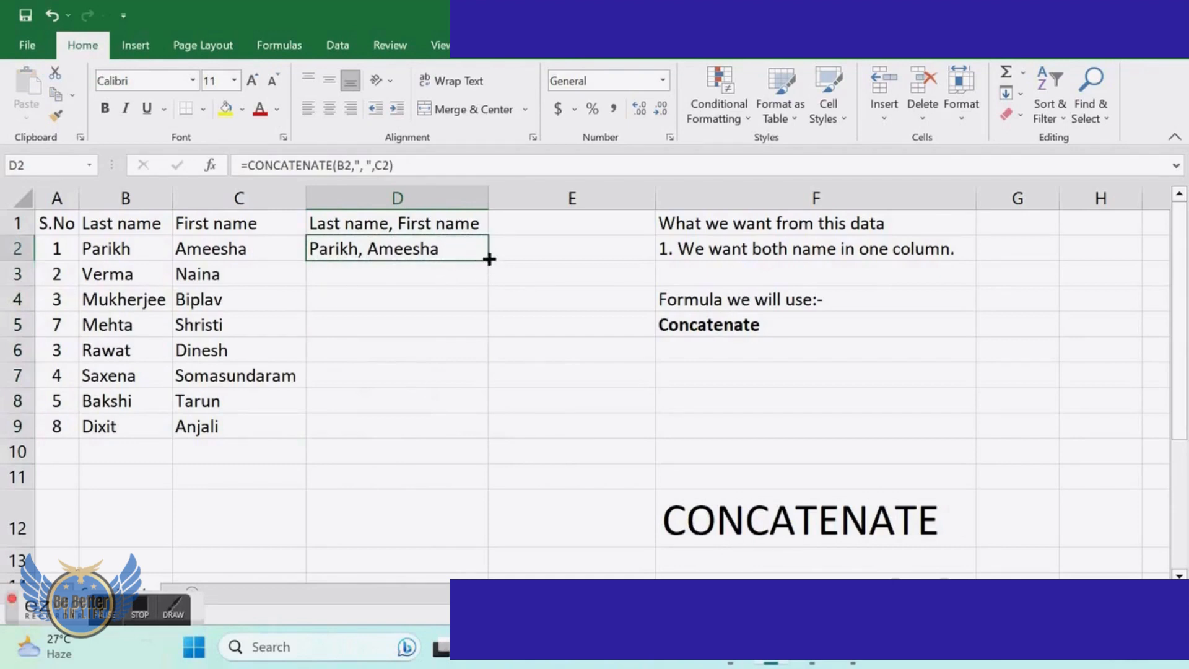
left_click_drag(488, 259, 488, 426)
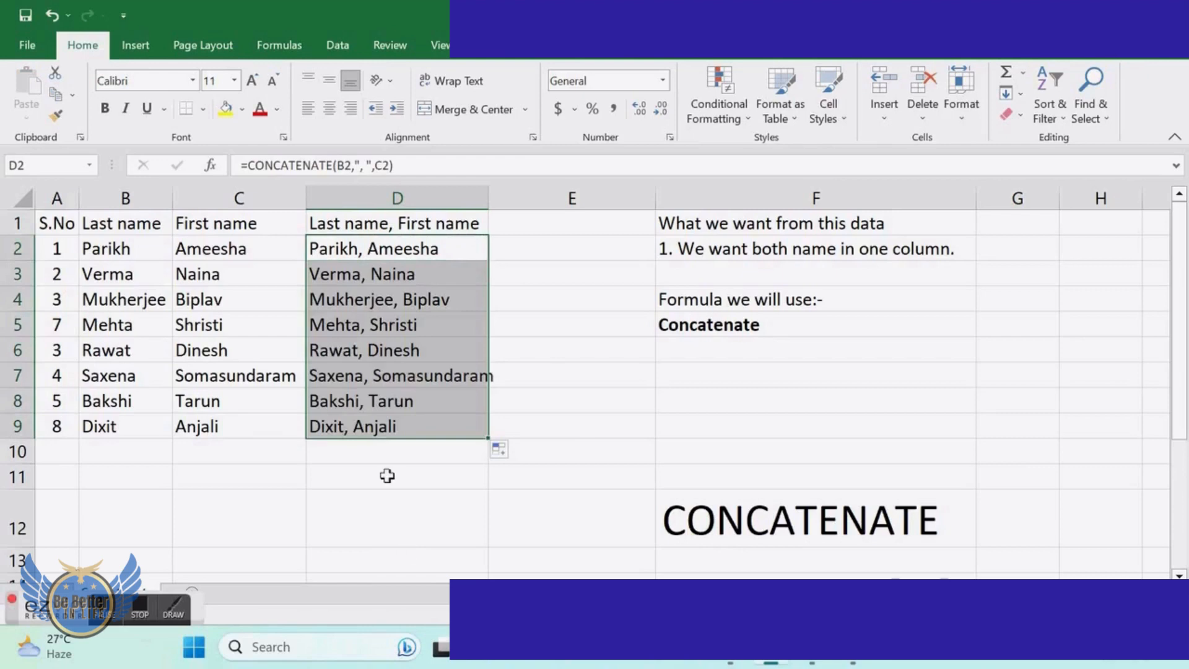
left_click(389, 475)
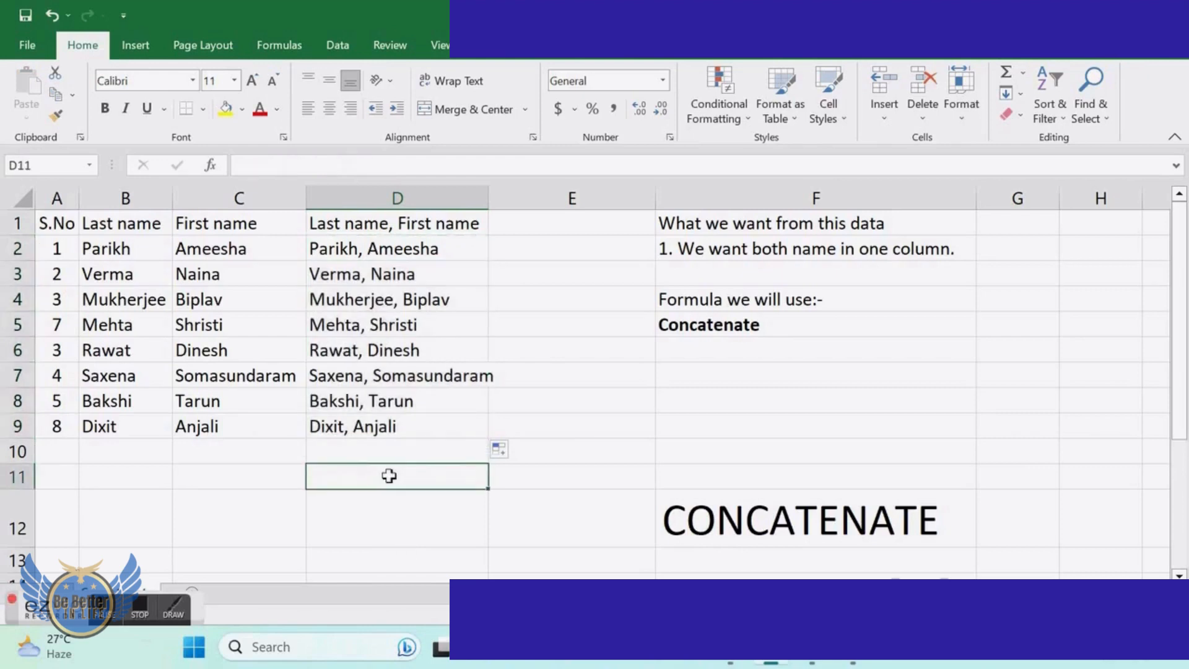
mouse_move(671, 512)
type("Kee")
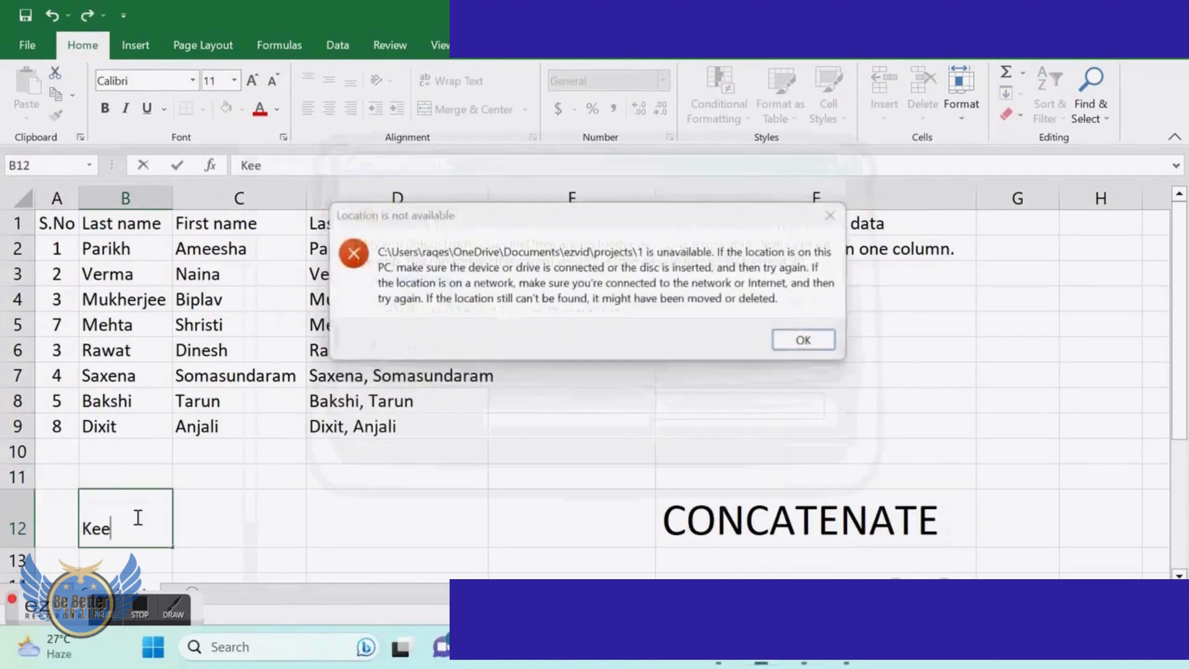
- Write the B12 reminder: execute the Concatenate formula when you want to join two text values
left_click(802, 340)
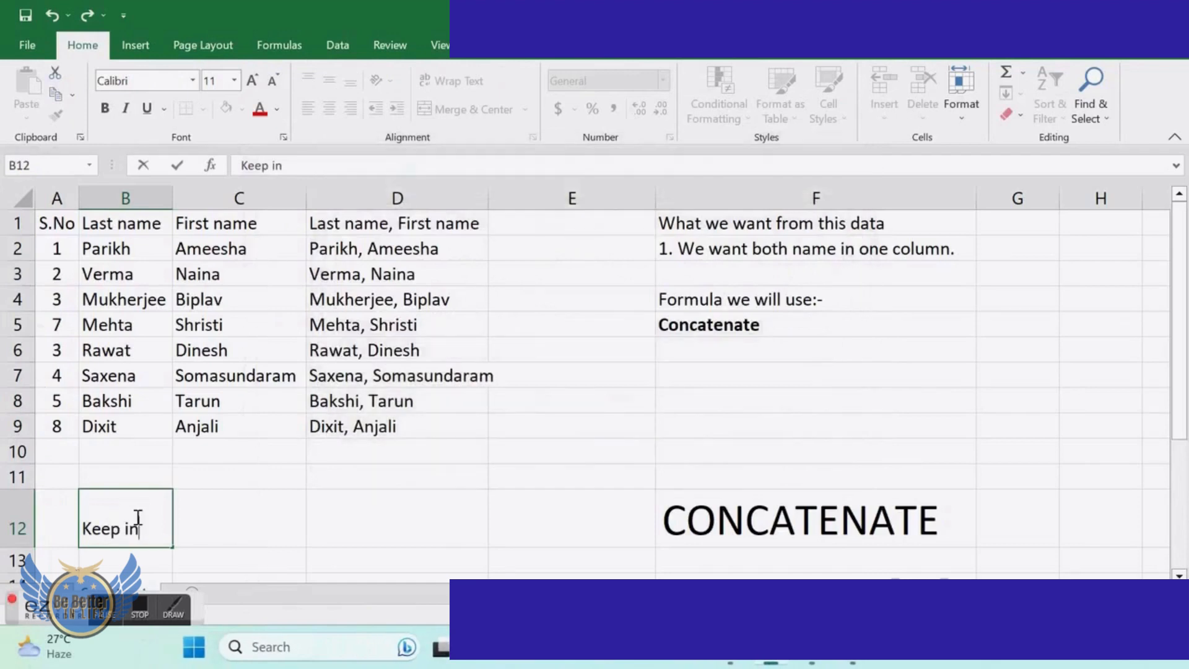
type("mind,")
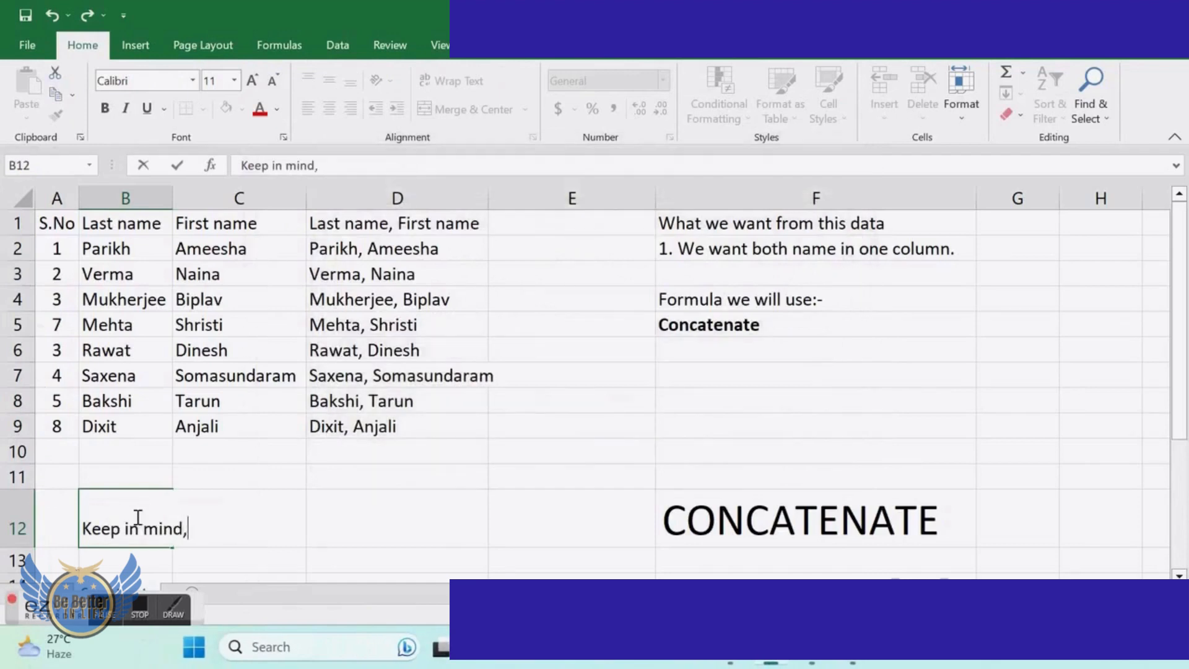
type("this")
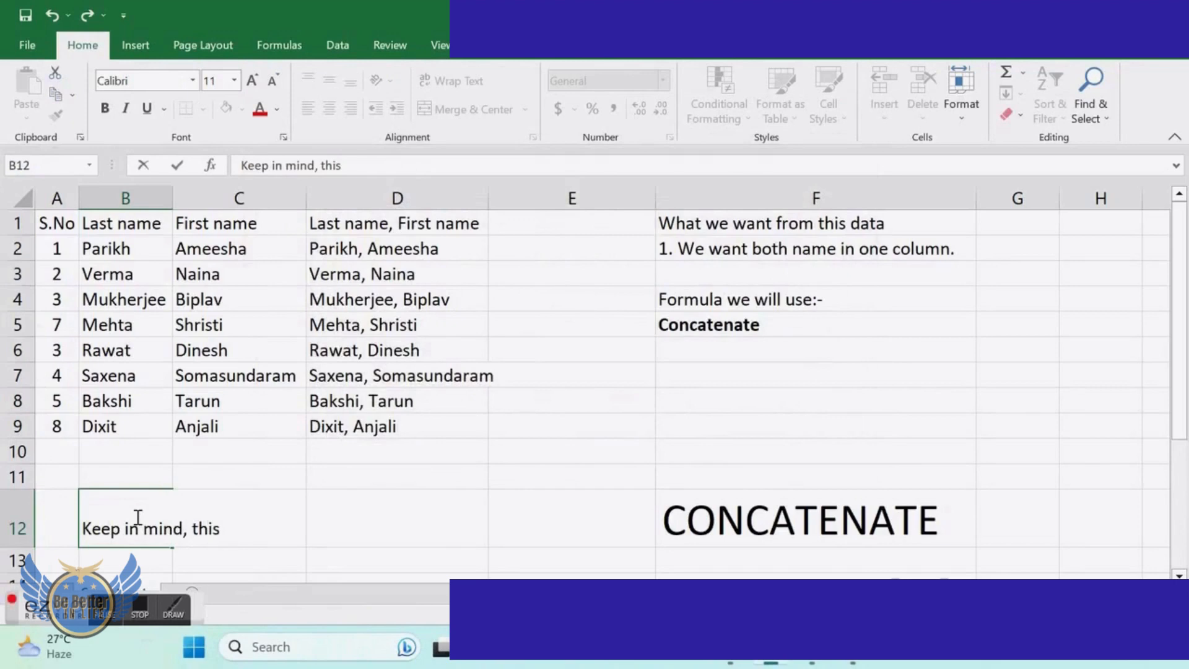
type("cute")
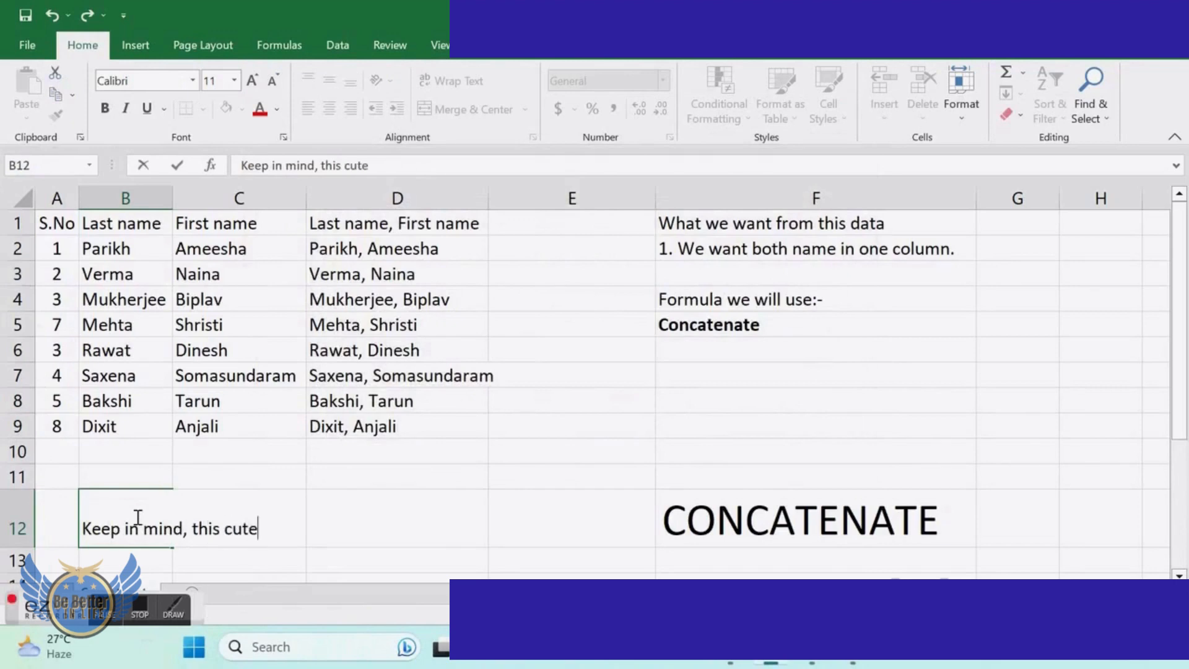
type("Con")
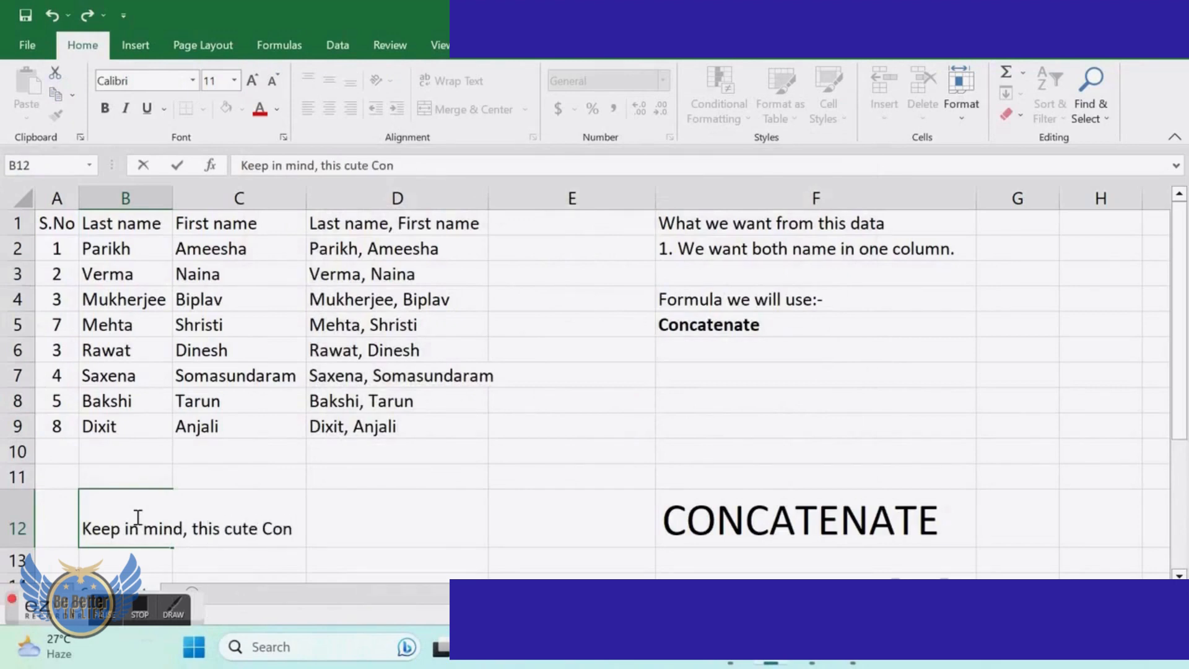
type("catenate fo")
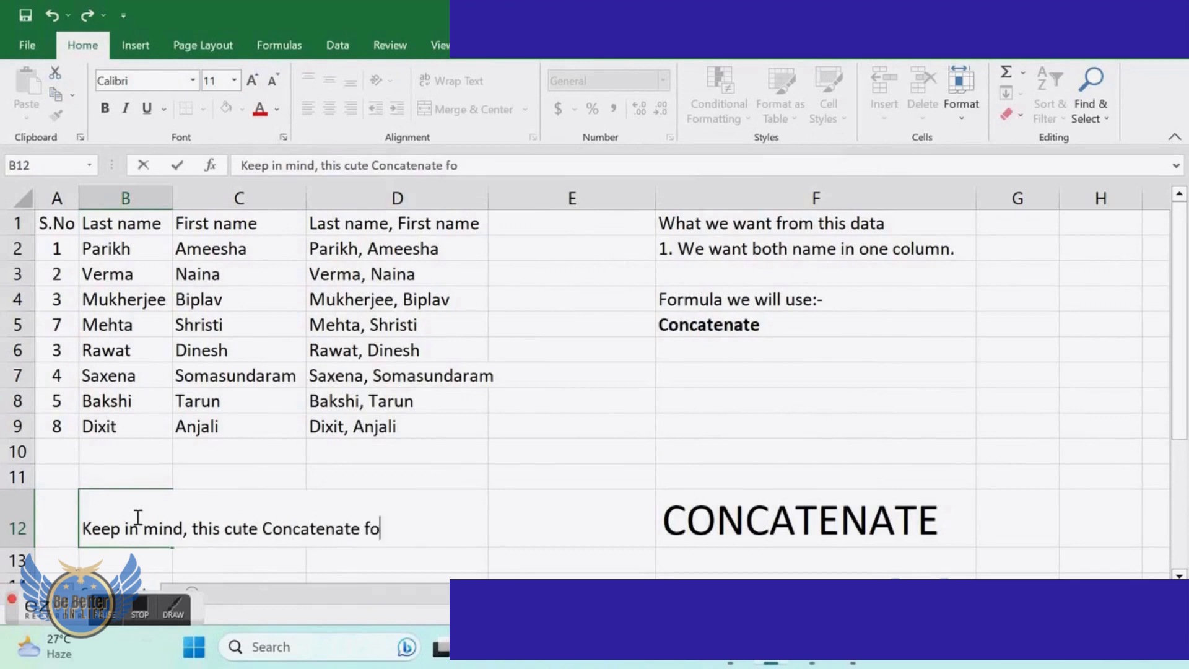
type("rumla")
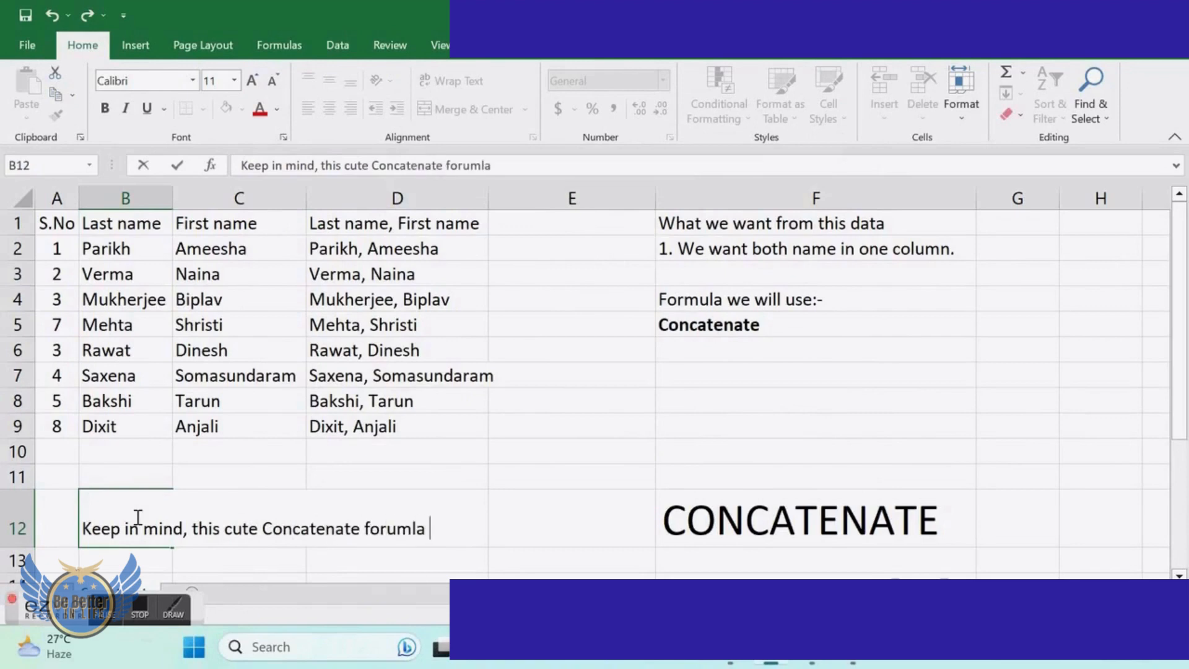
type("when you w")
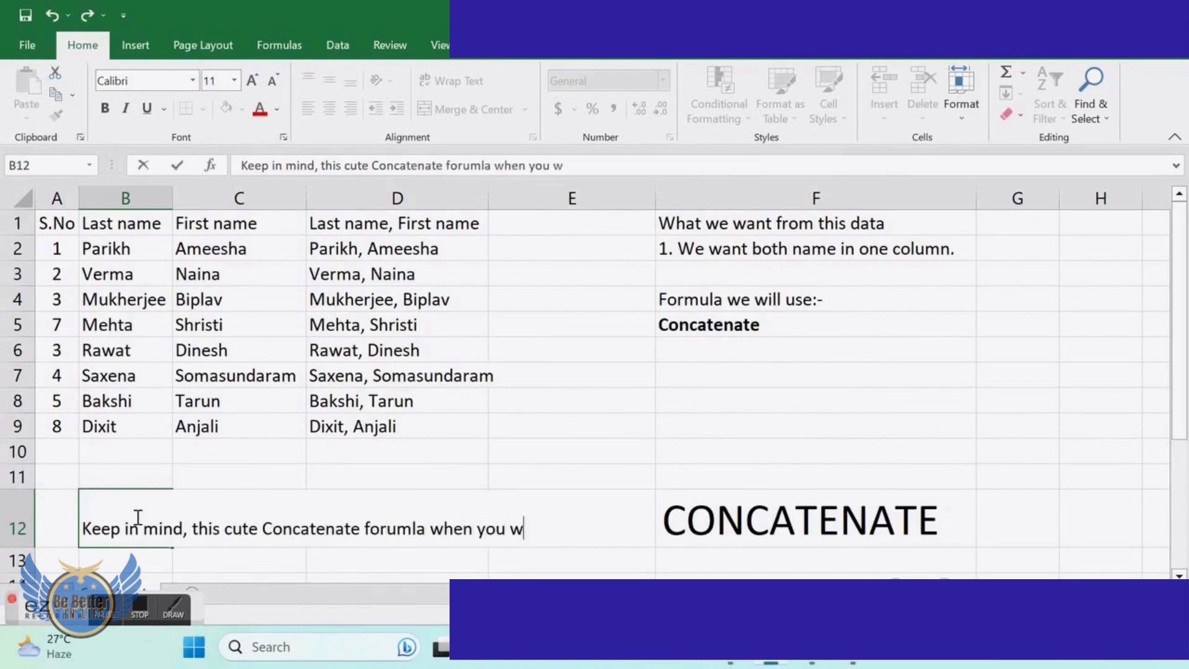
type("ant to")
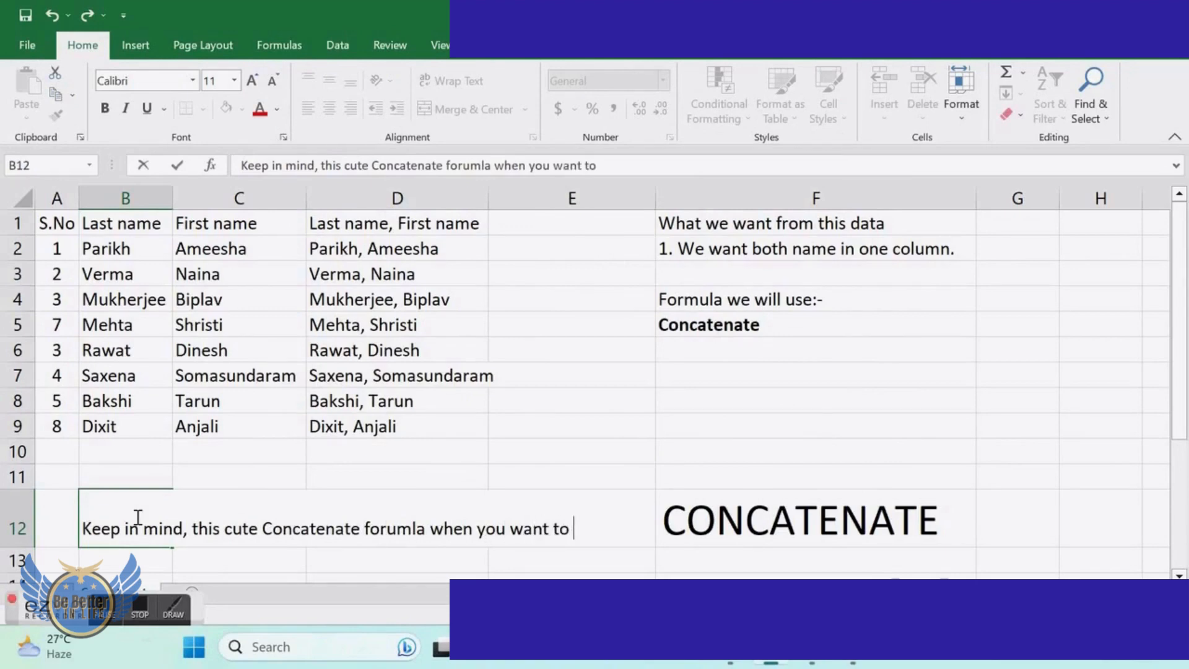
type("join t")
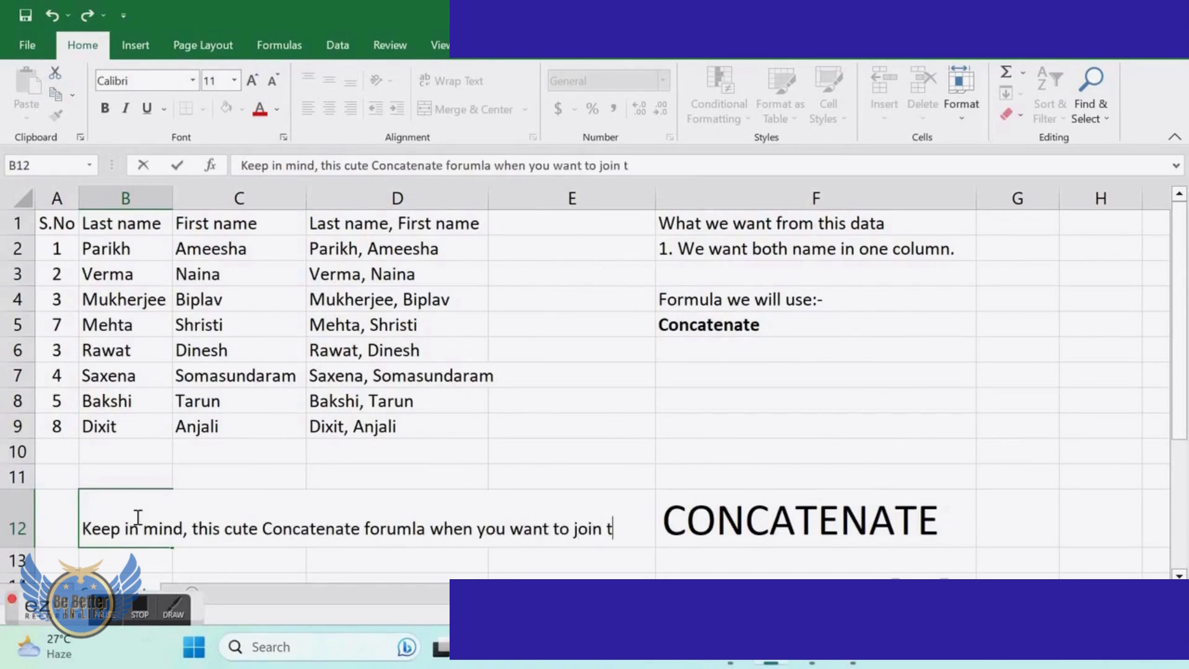
type("wo text")
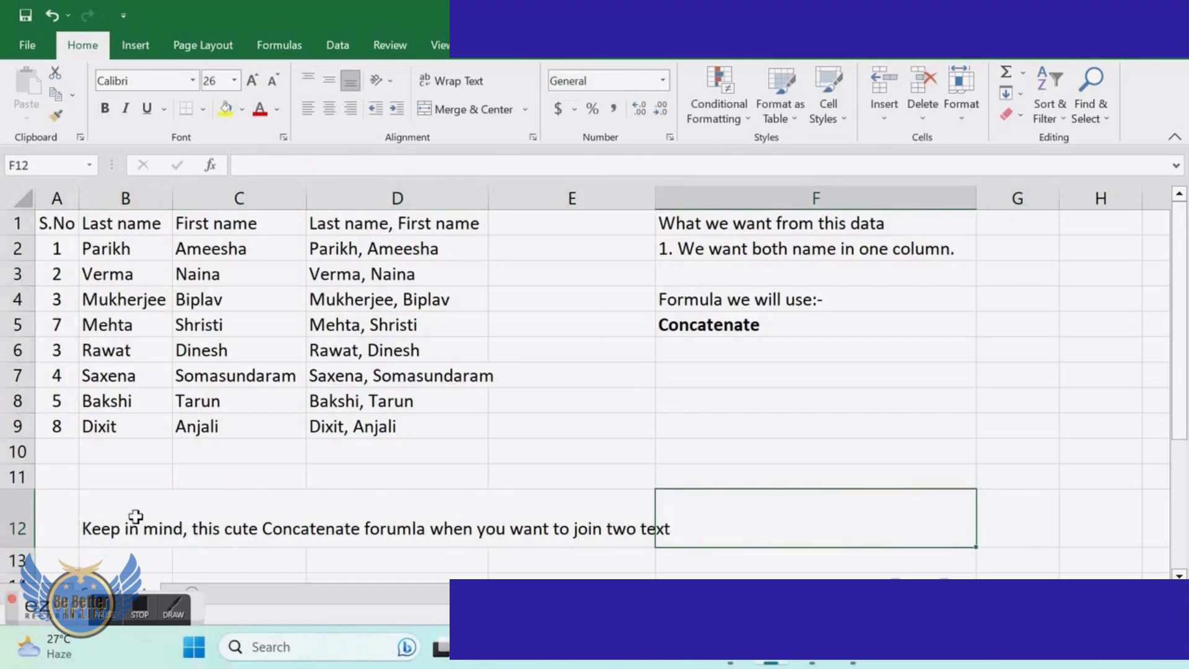
- Narrow columns C, D and F so first names are cut off
left_click(396, 560)
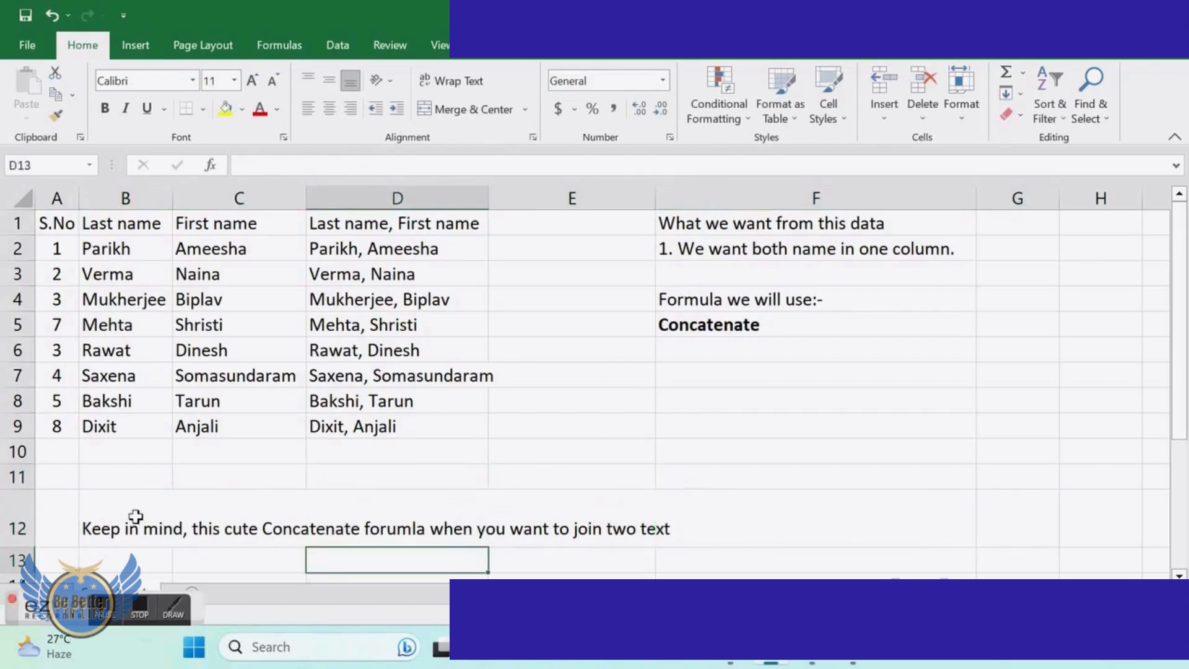
scroll("down", 3)
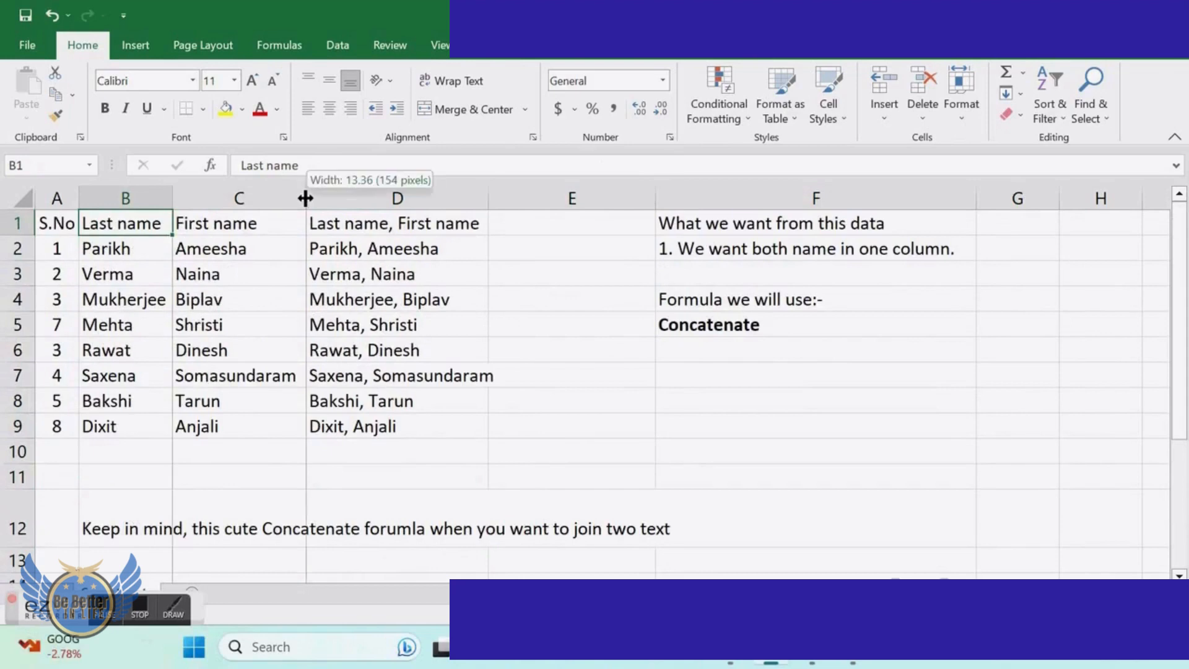
left_click_drag(305, 198, 228, 198)
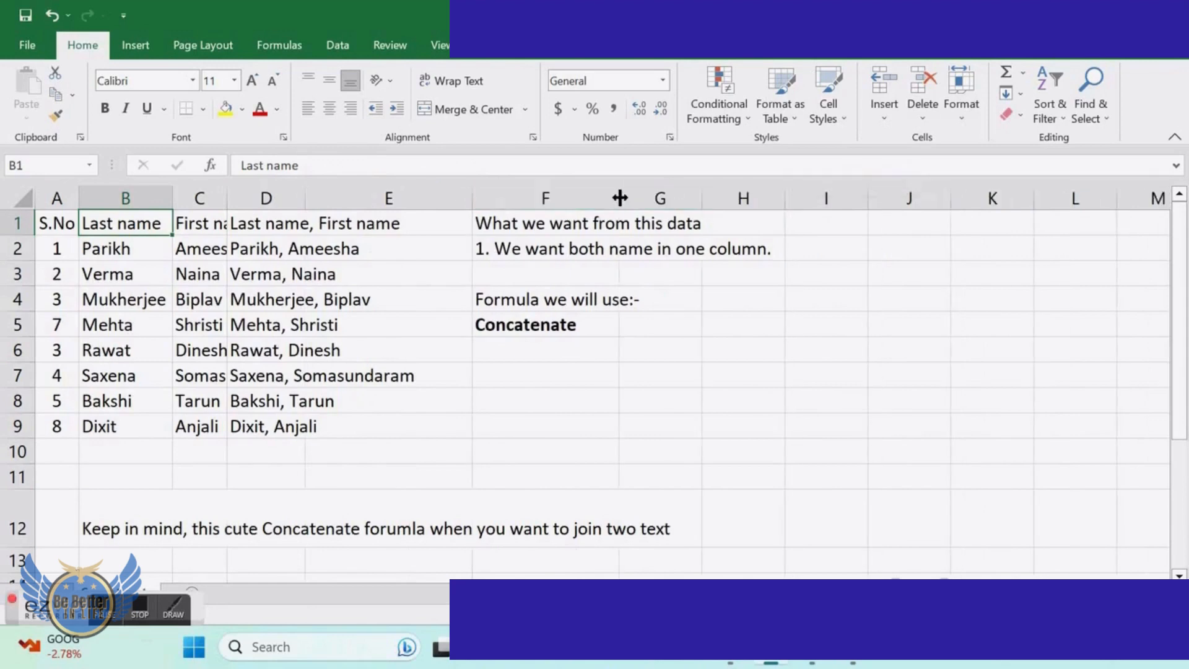
mouse_move(173, 499)
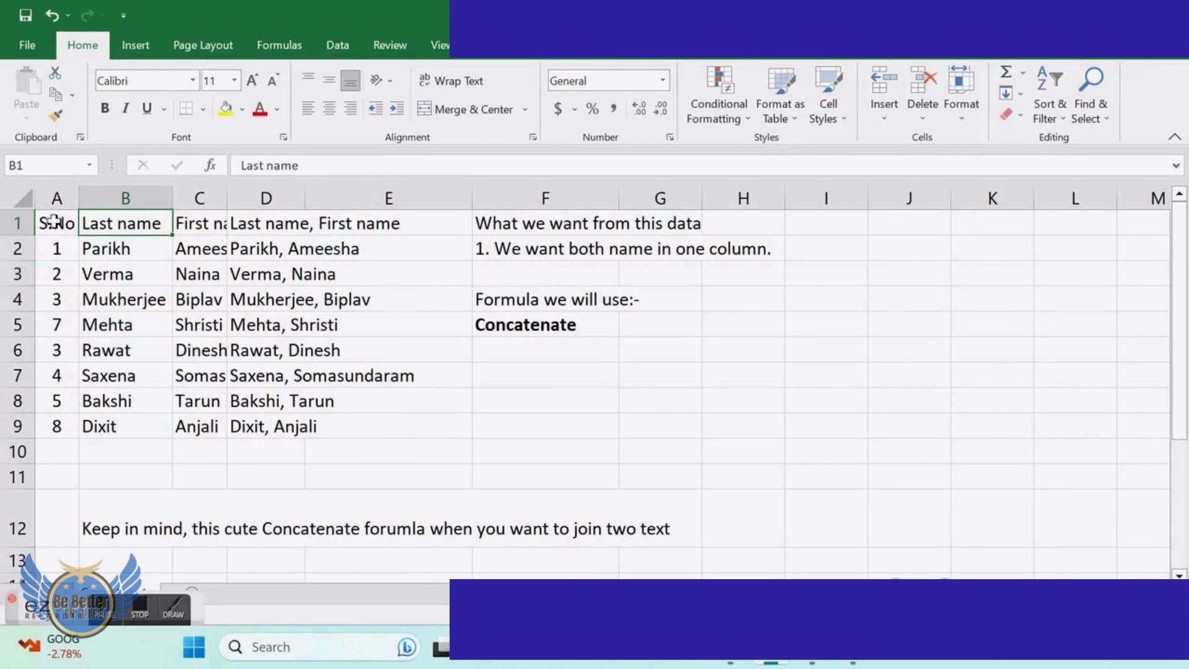
- Select the table from A1 and autofit column widths with Alt+H,O,I
left_click(56, 223)
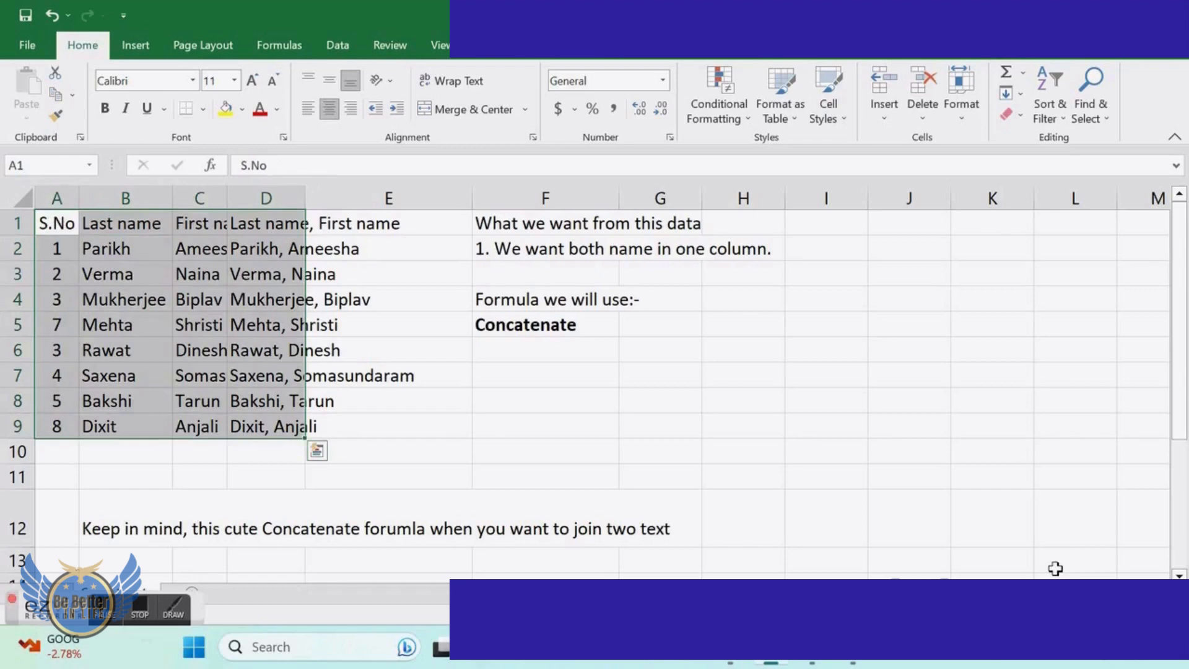
left_click(387, 223)
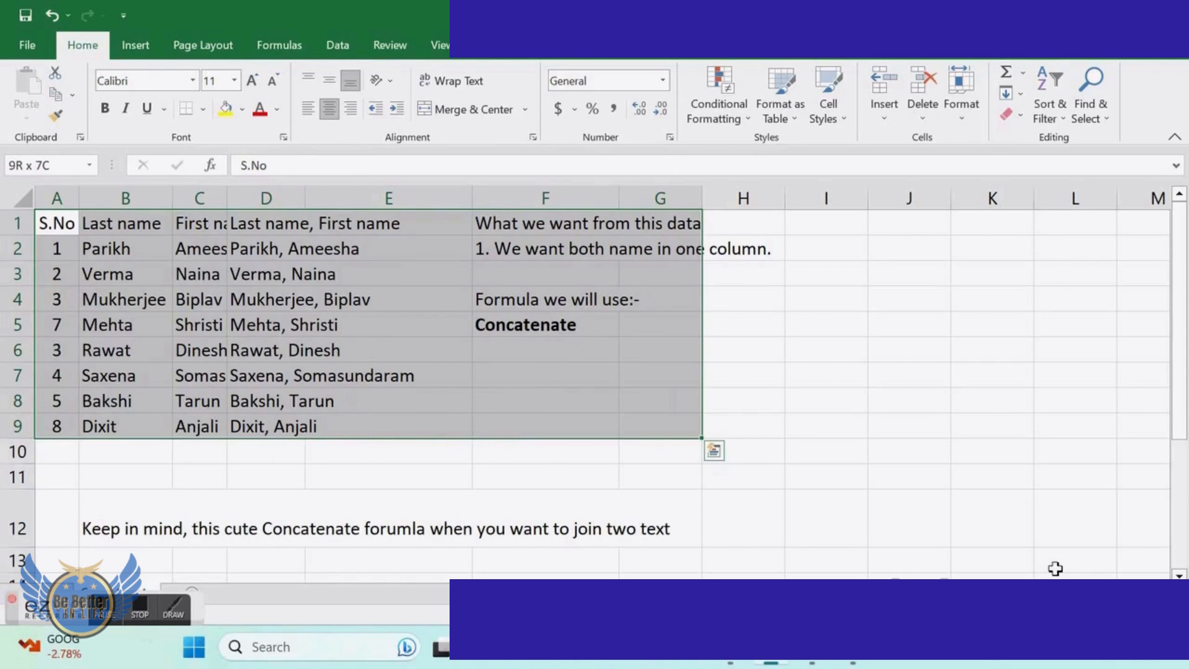
key("alt")
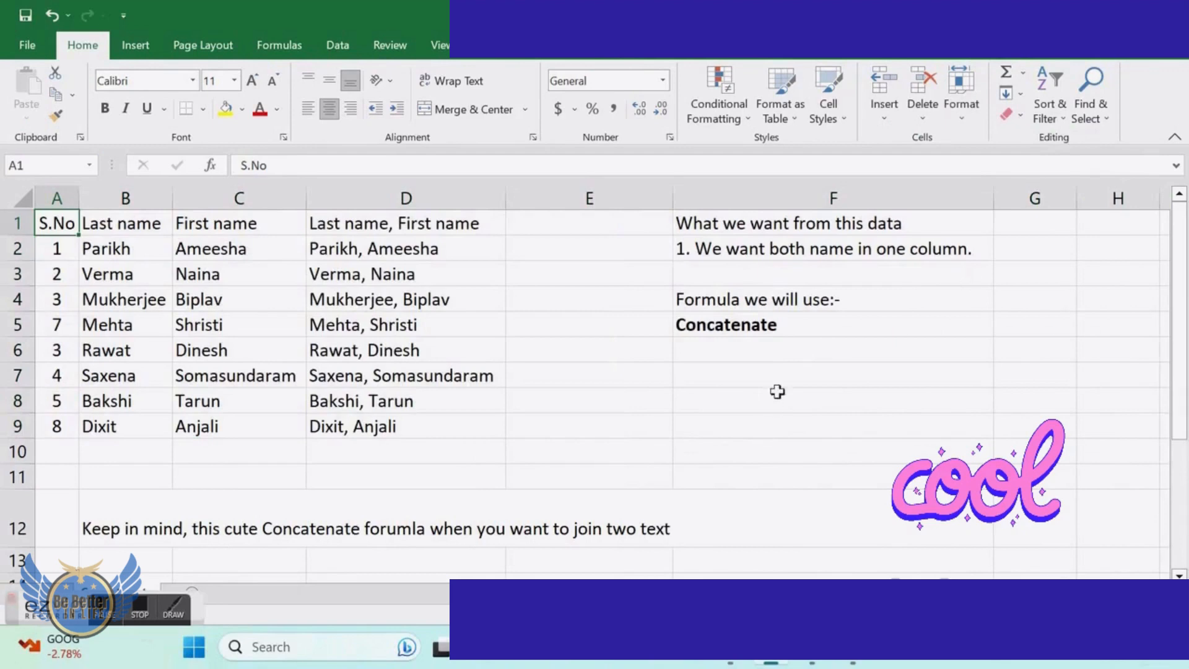
- Write in F8:F10 the steps heading, '1. Press Ctrl-A' and '2. Press ALT + HOI'
left_click(833, 400)
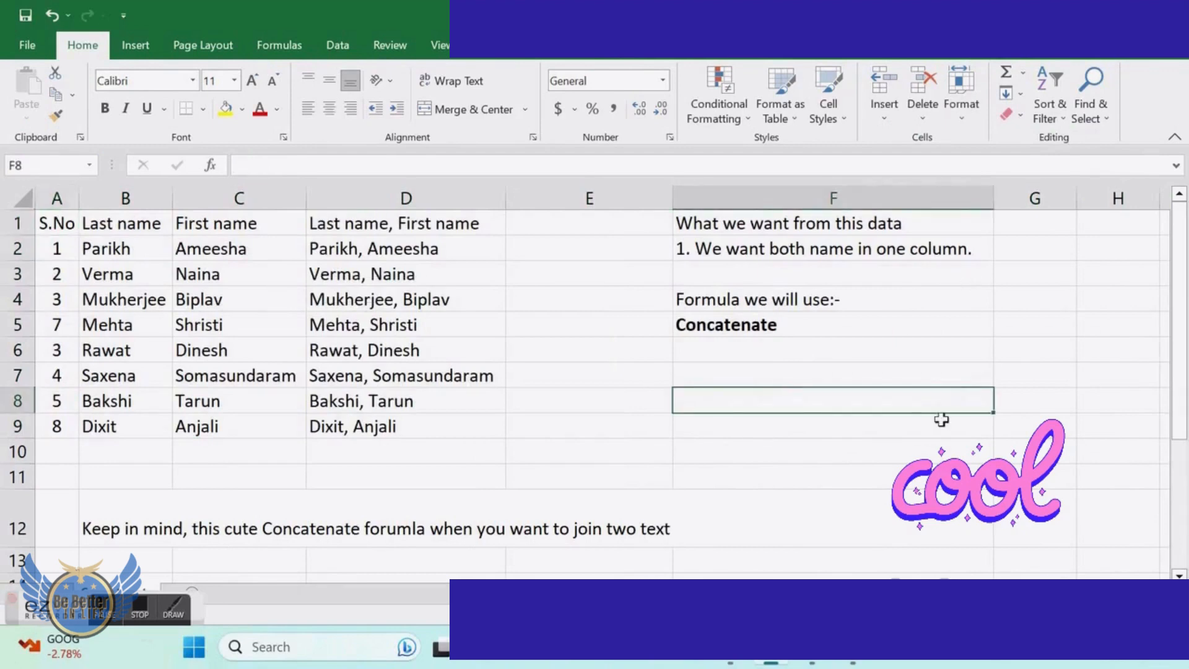
type("Steps to keep")
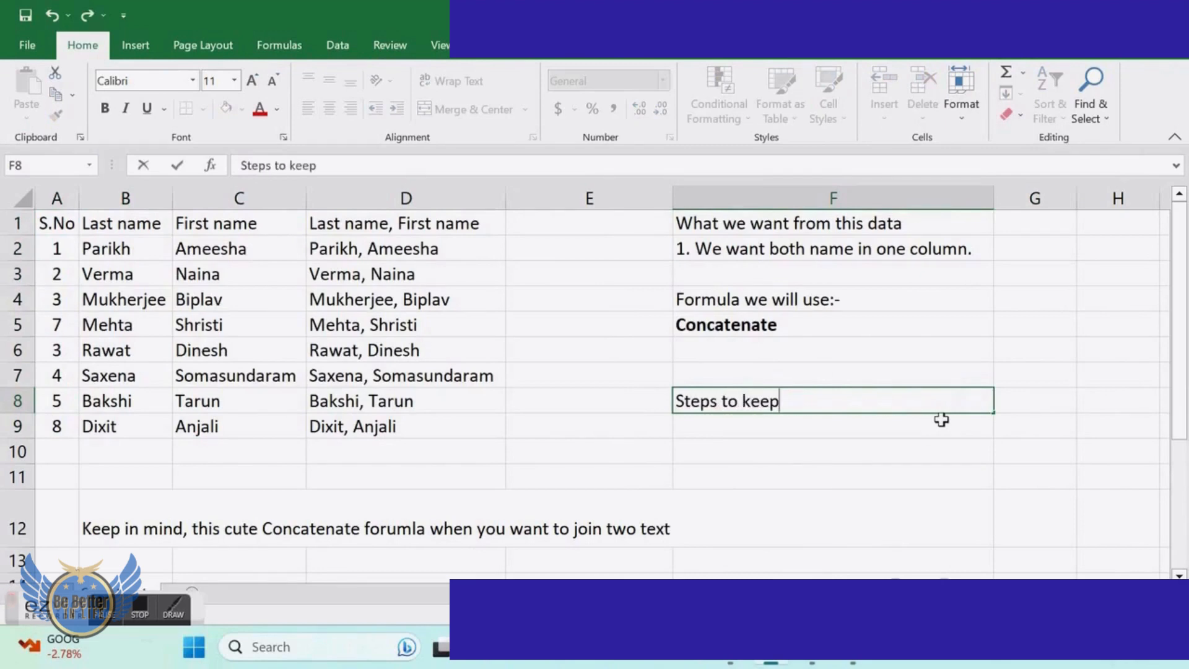
type("in mind:-")
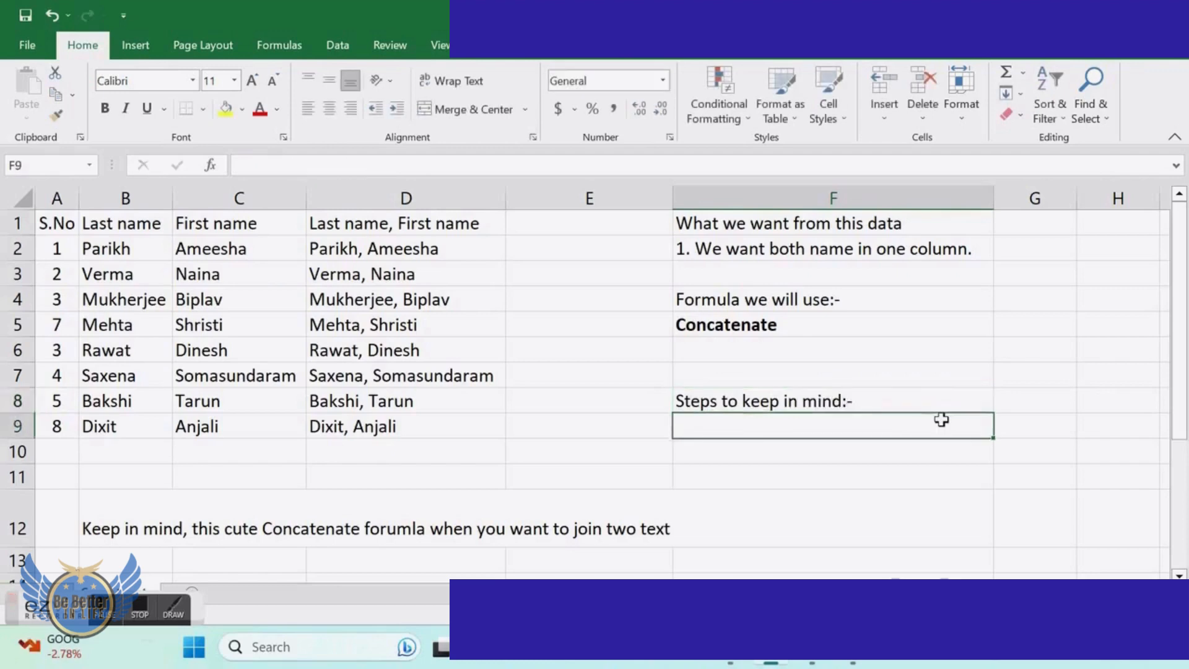
type("1. Control")
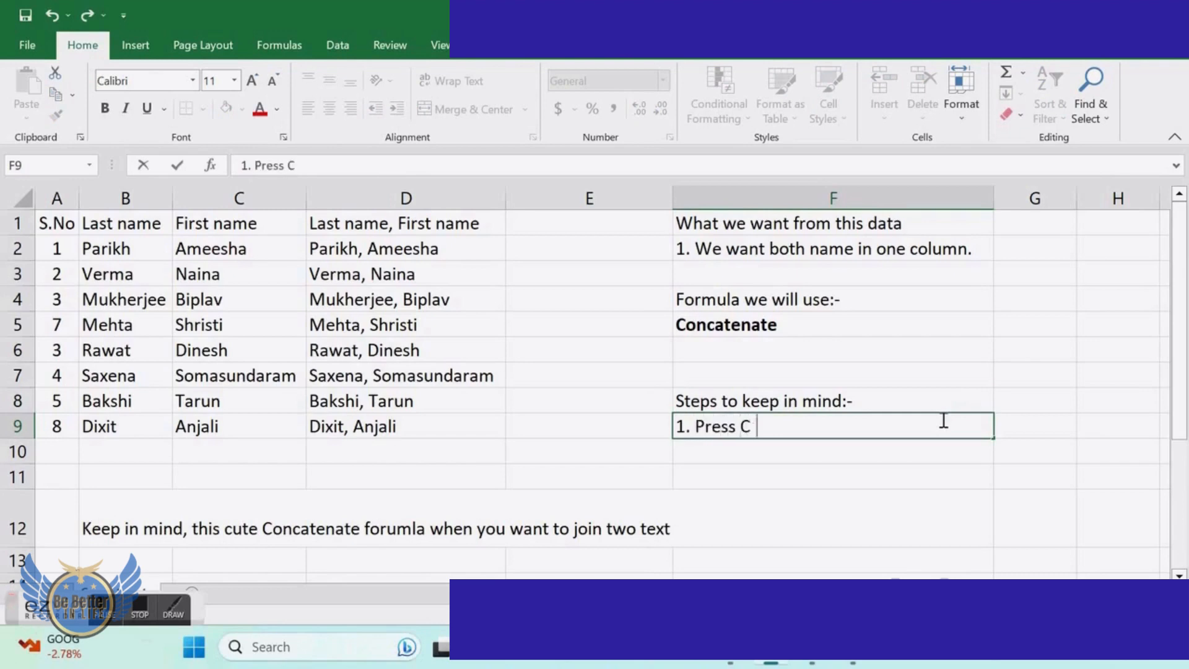
type("trl-A")
left_click(833, 451)
type("2.")
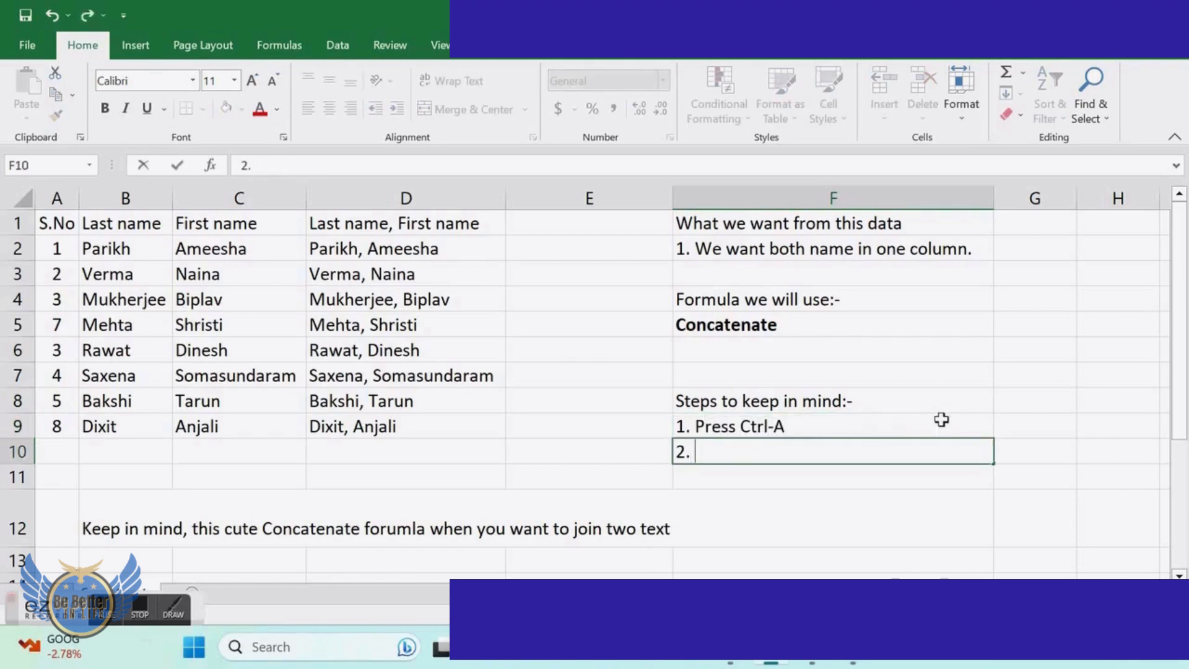
type("Press")
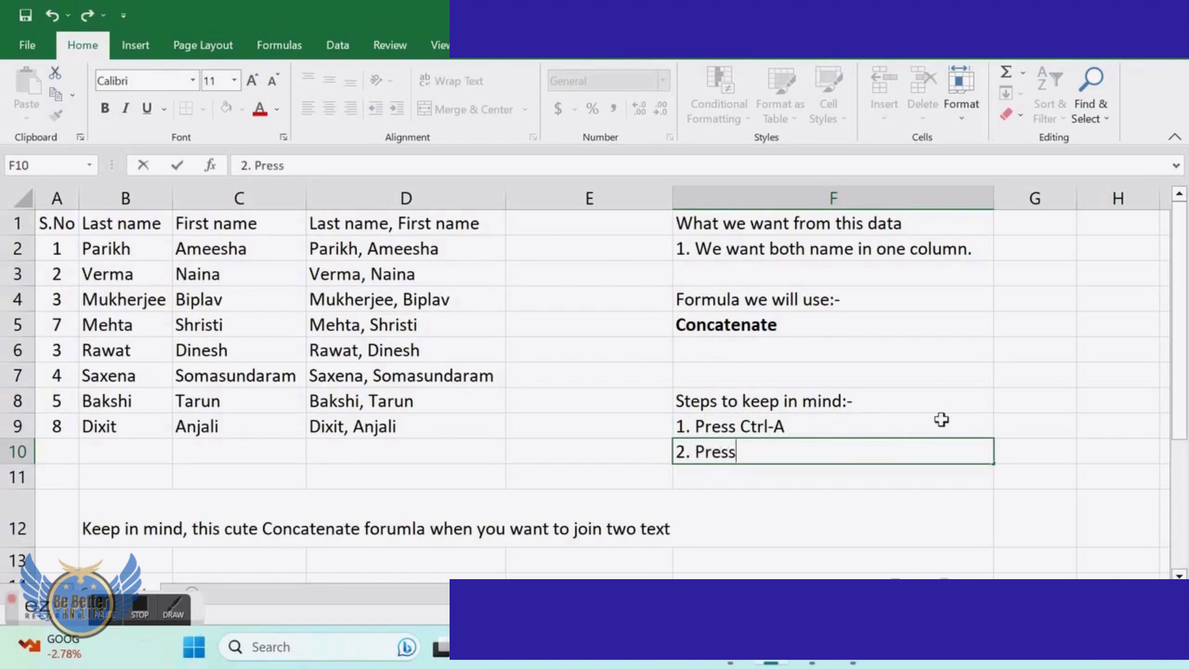
type("ALT")
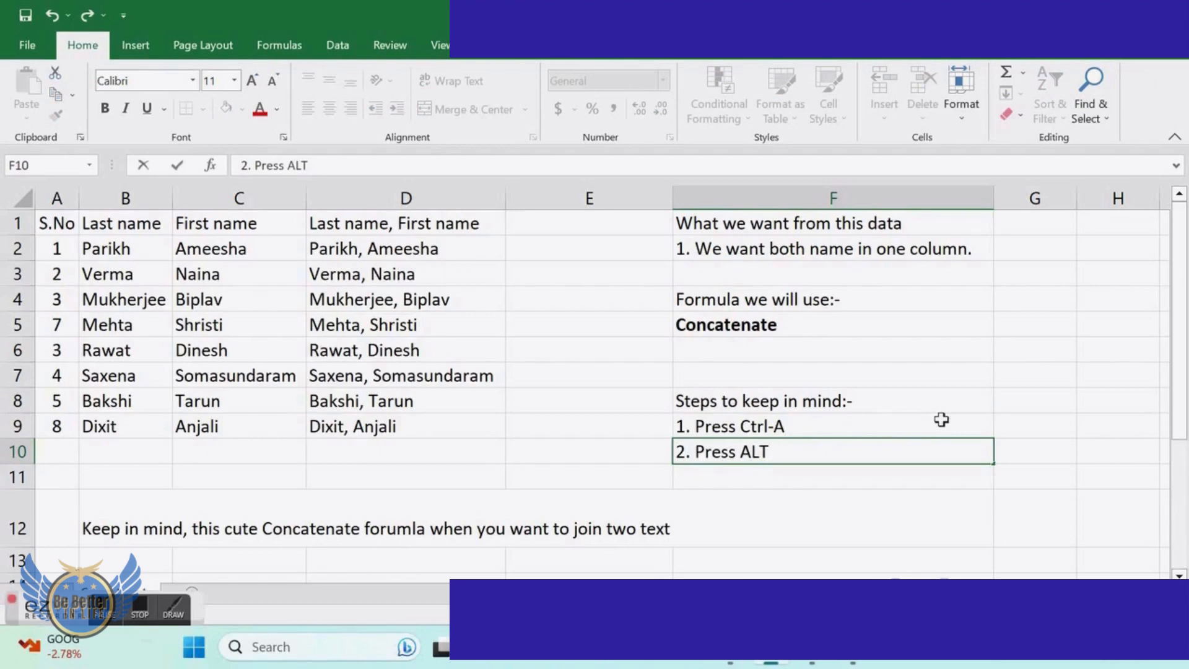
type("+")
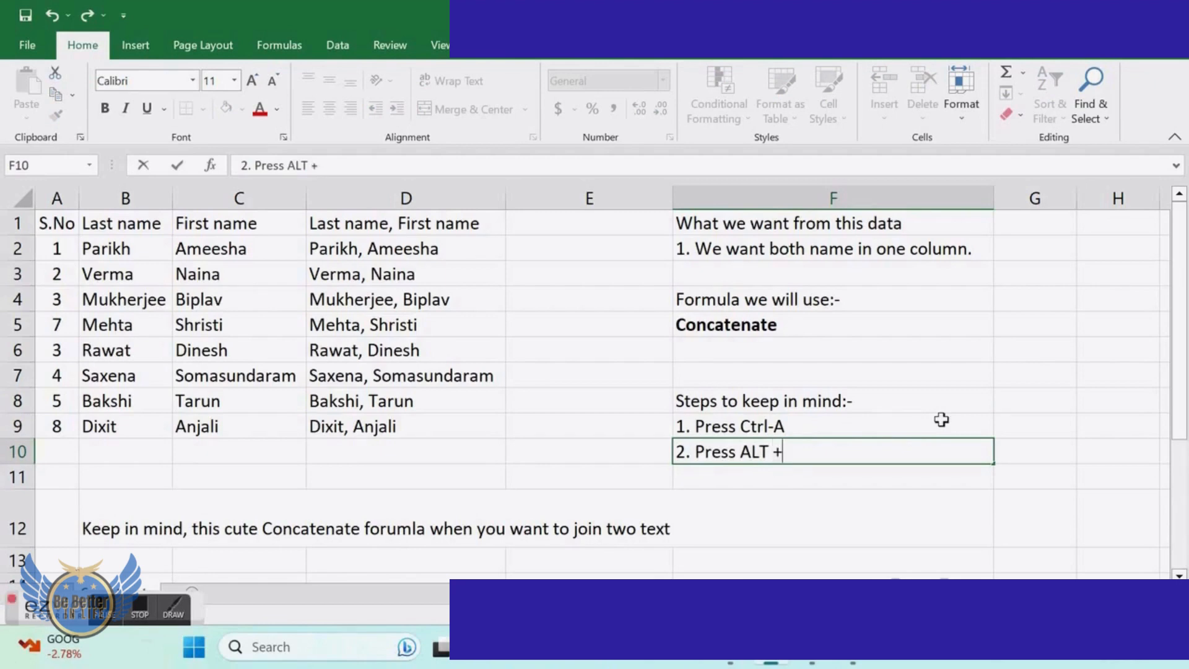
type("H")
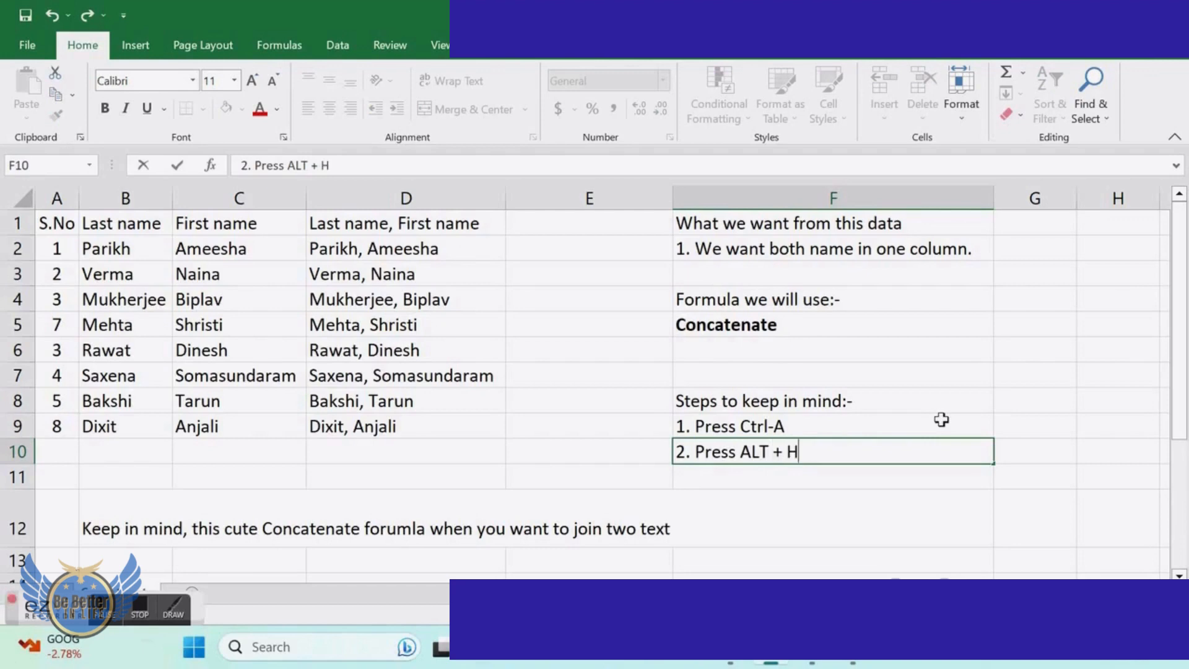
type("OI")
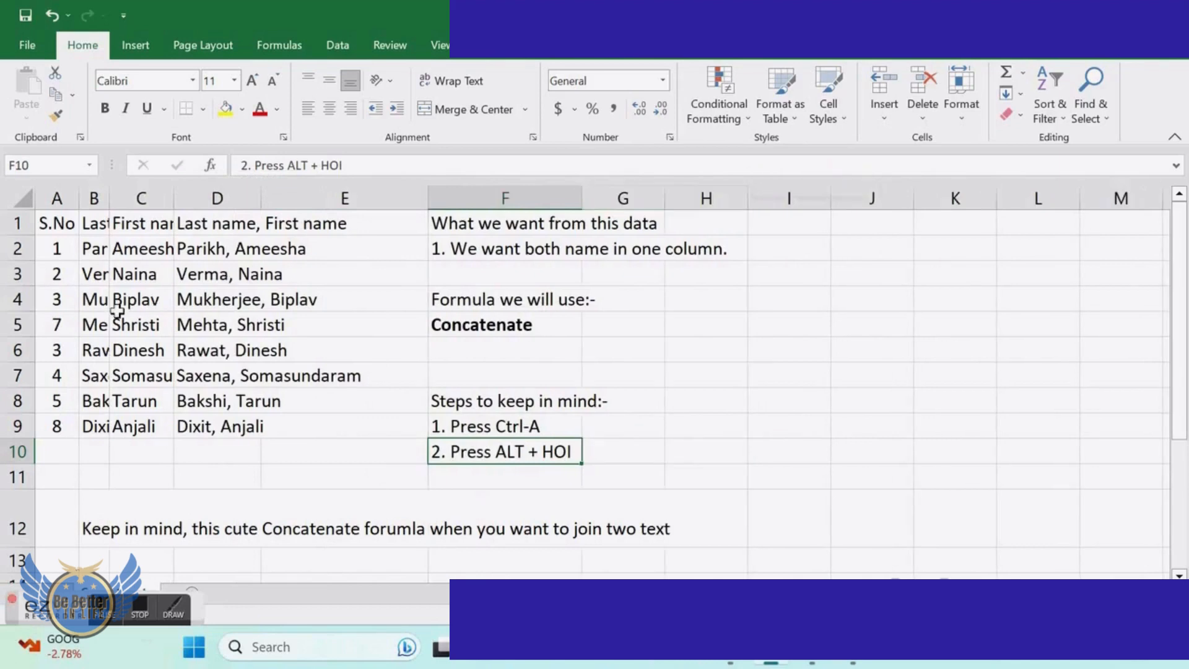
- Select the whole table from A1 and show the Home Format cell size options
left_click(56, 221)
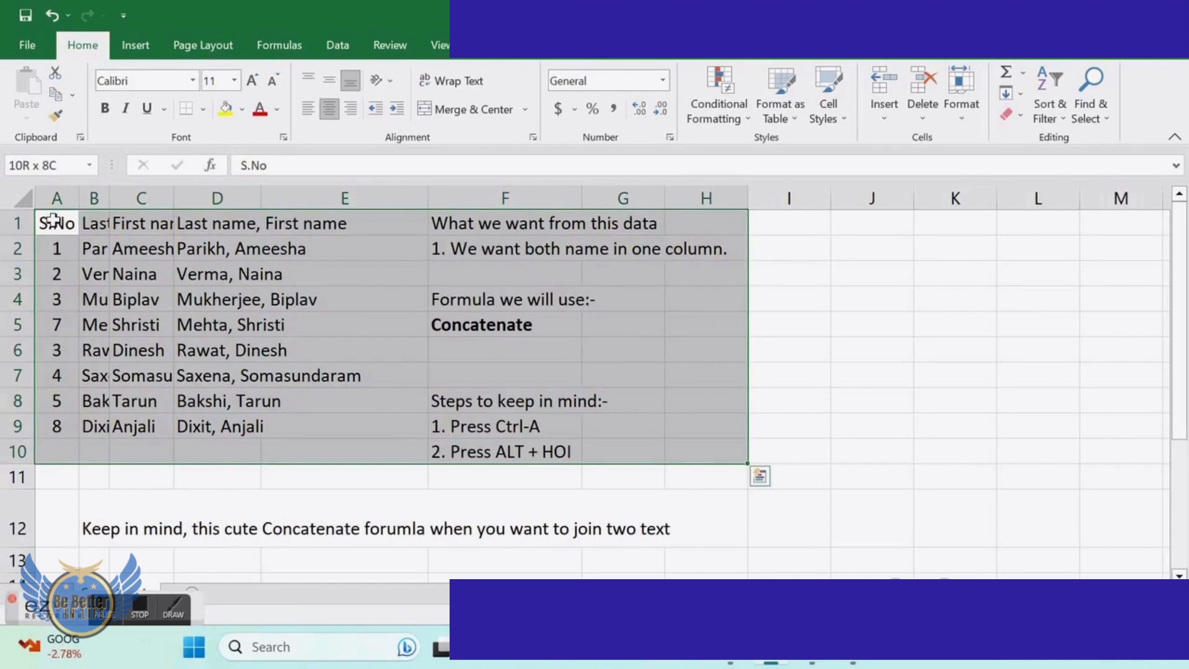
left_click(960, 95)
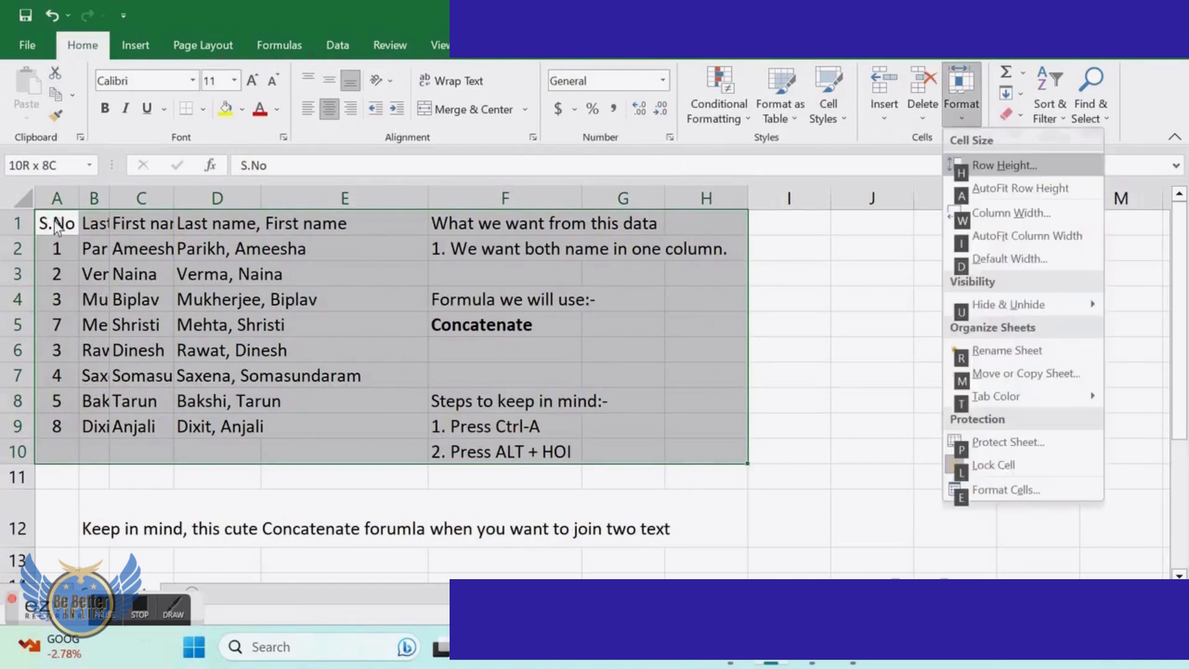